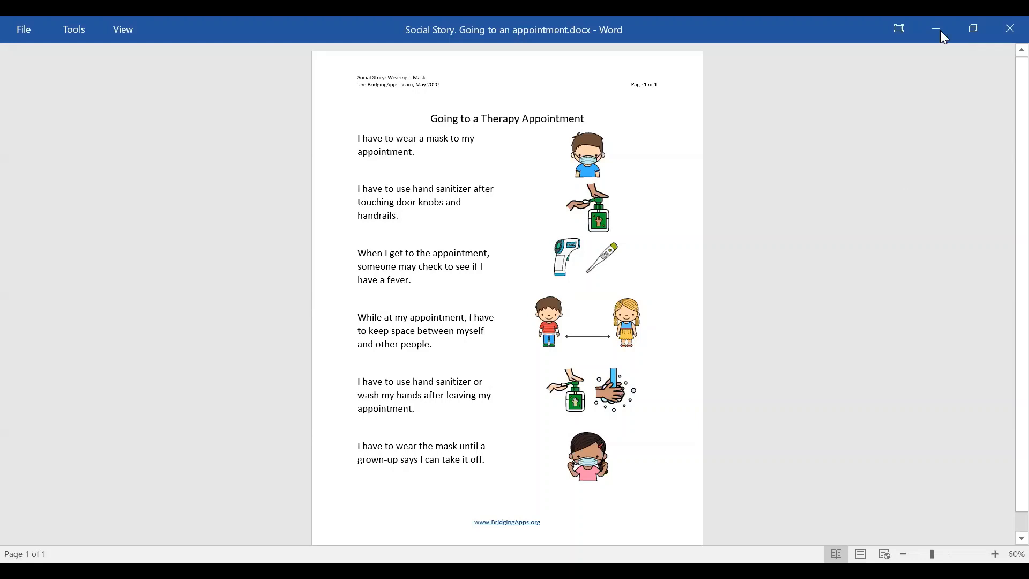
mouse_move(936, 30)
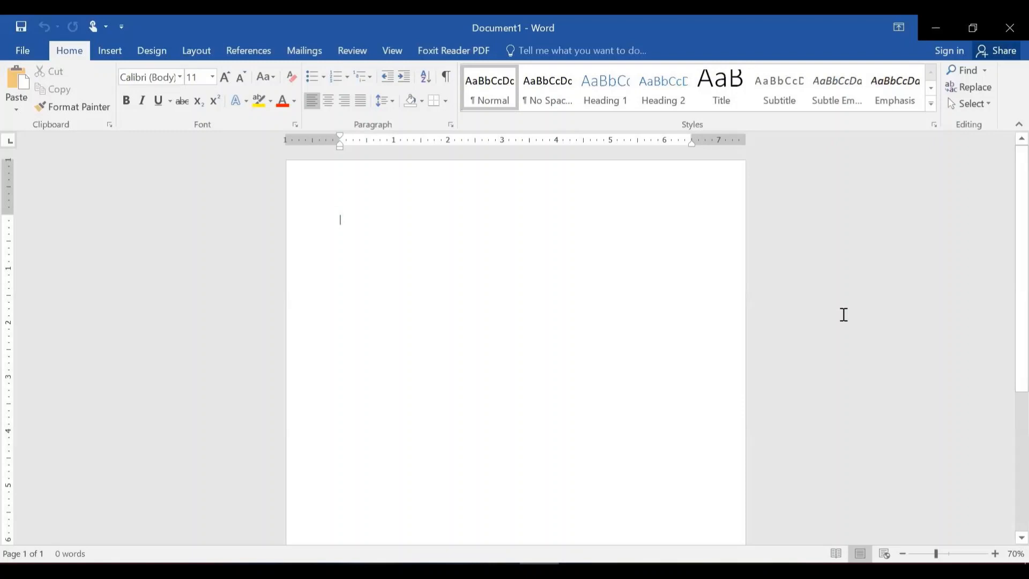
Step: Centre the title line and set its font size to 16 points
click(109, 50)
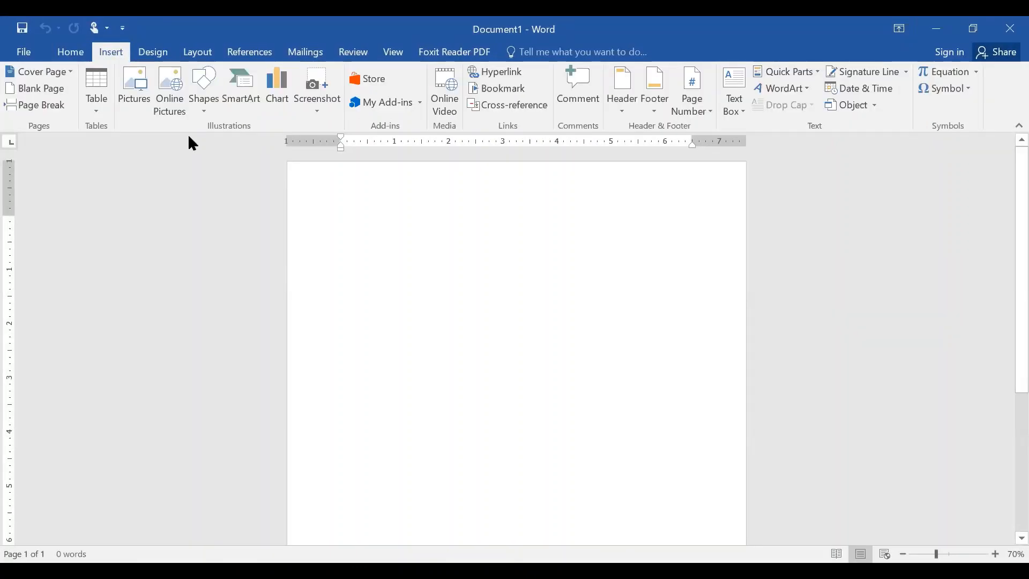
click(70, 51)
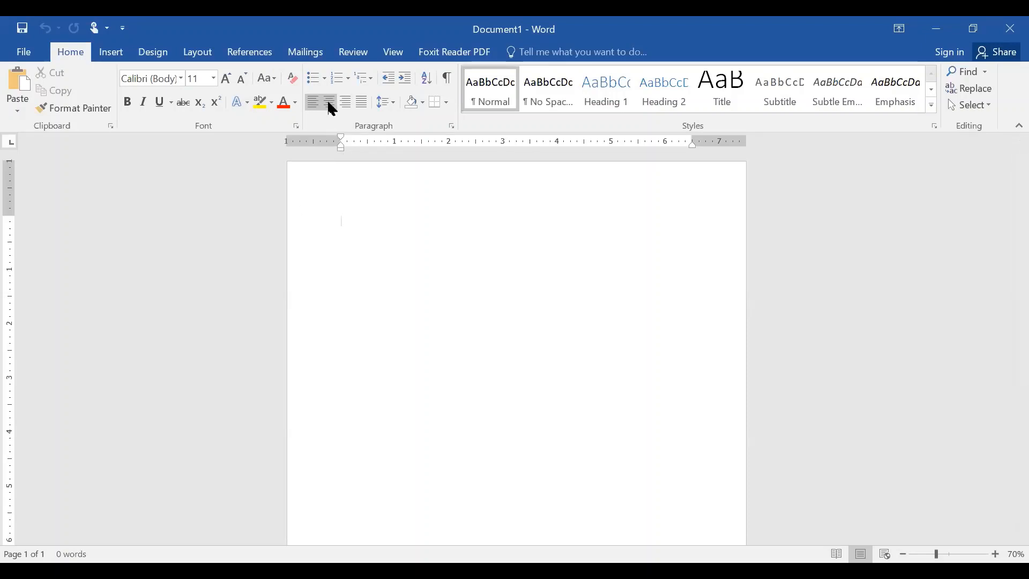
click(329, 102)
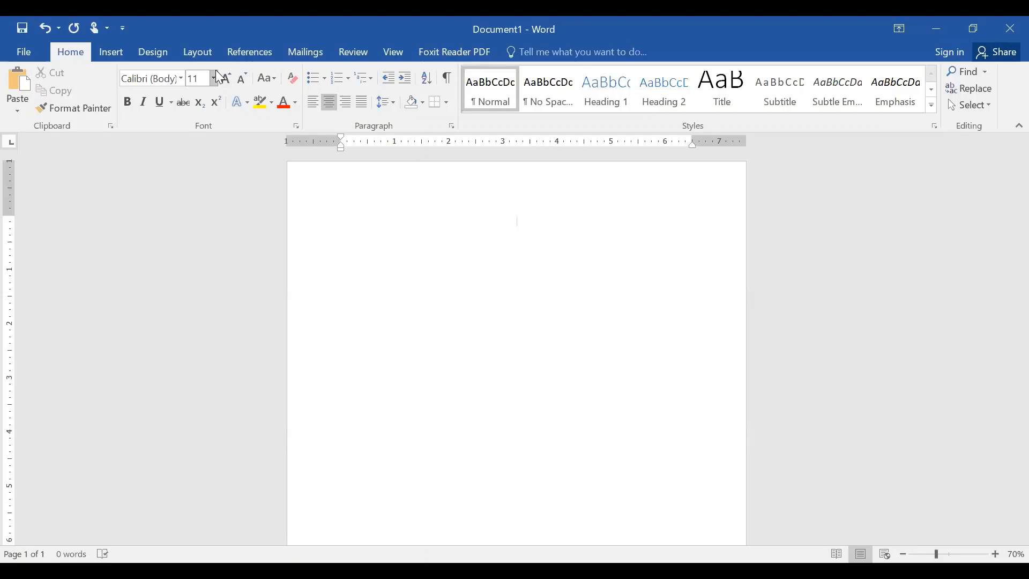
mouse_move(201, 195)
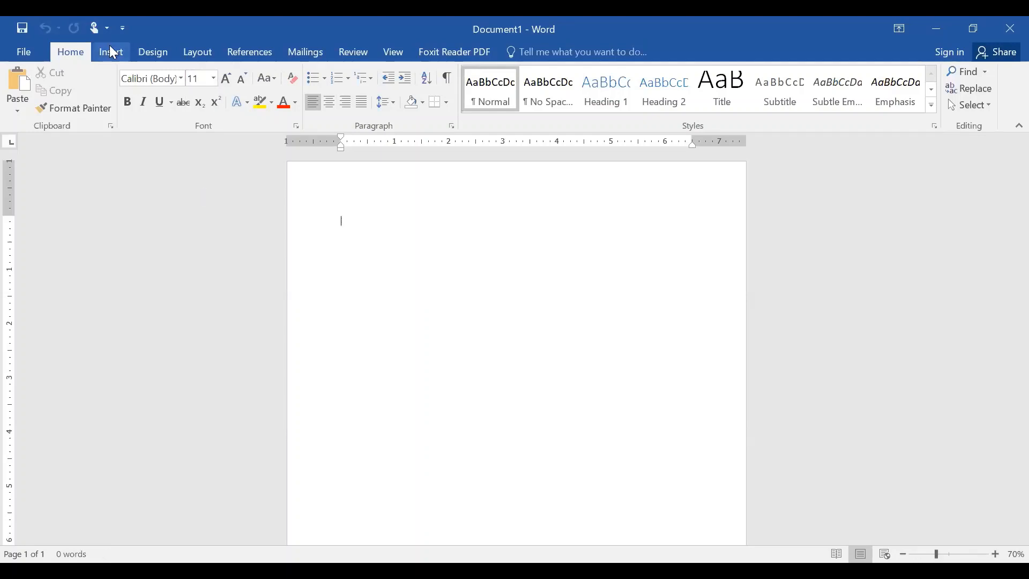
click(111, 51)
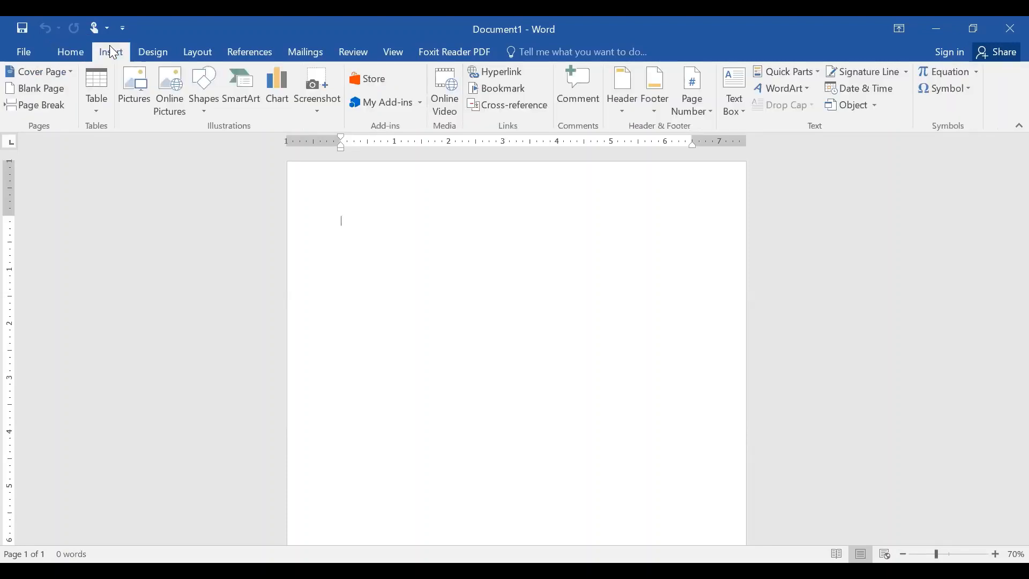
mouse_move(223, 205)
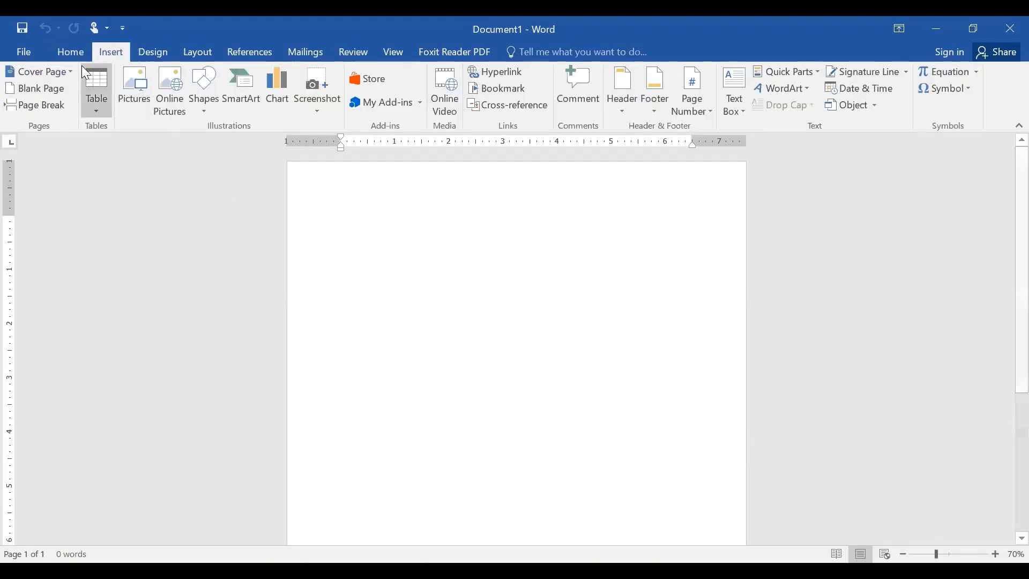
click(69, 51)
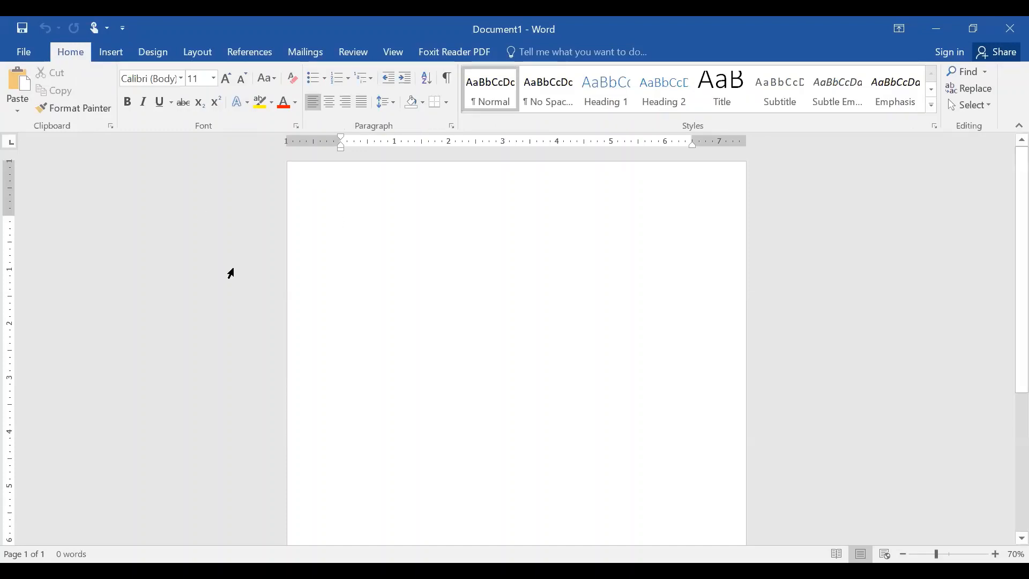
click(329, 103)
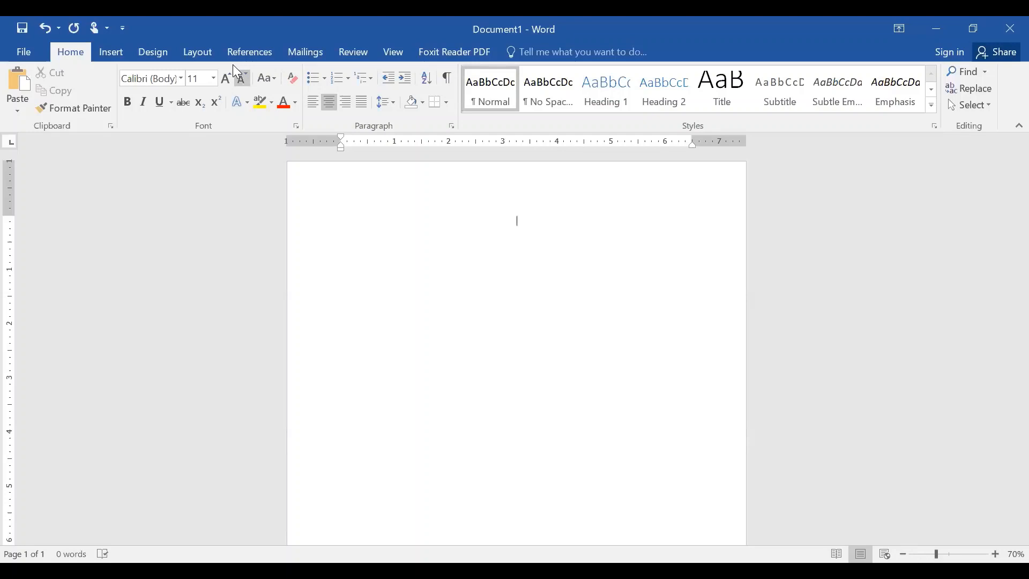
click(226, 78)
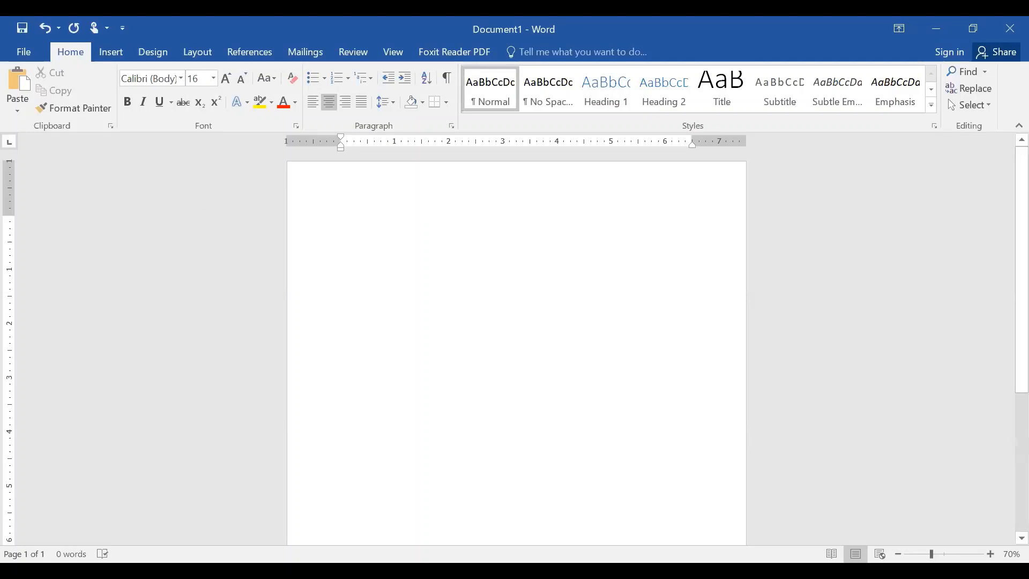
Step: Type the uppercase title SOMETIMES I HAVE TO WEAR A MASK WHEN I LEAVE MY HOUSE..
text(SOMETIMES)
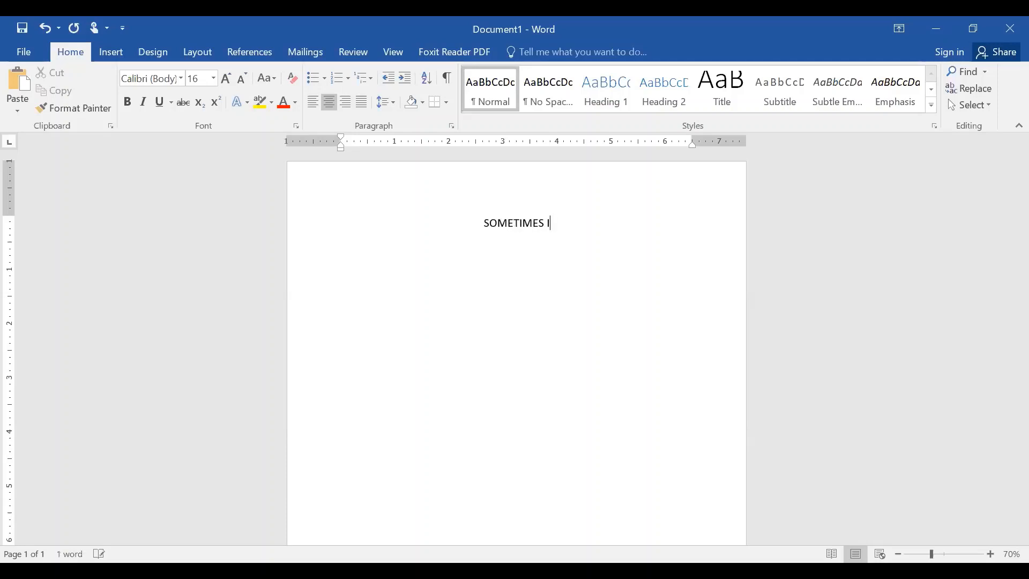
text(HAVE TO)
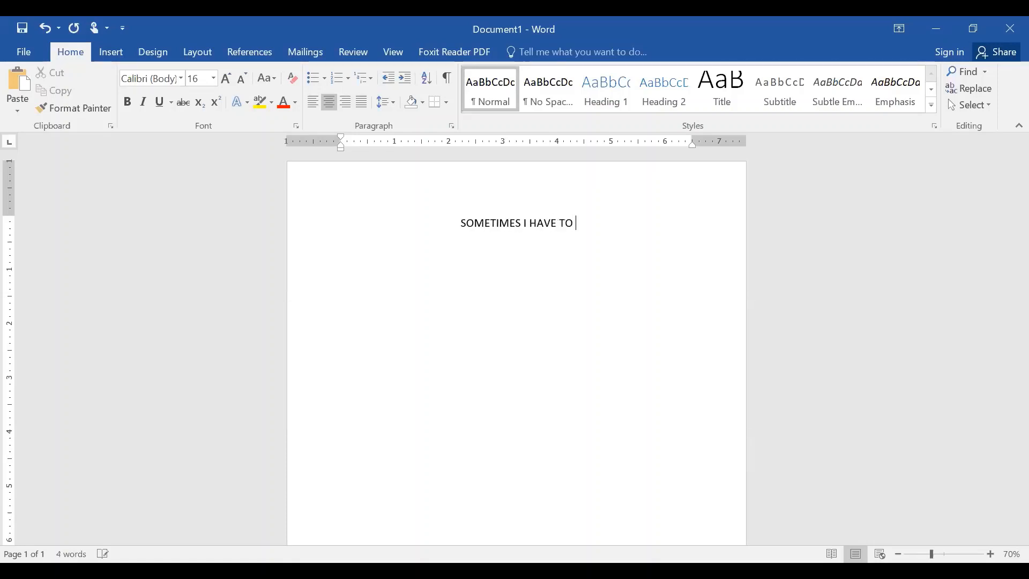
text(WEAR A MASK W)
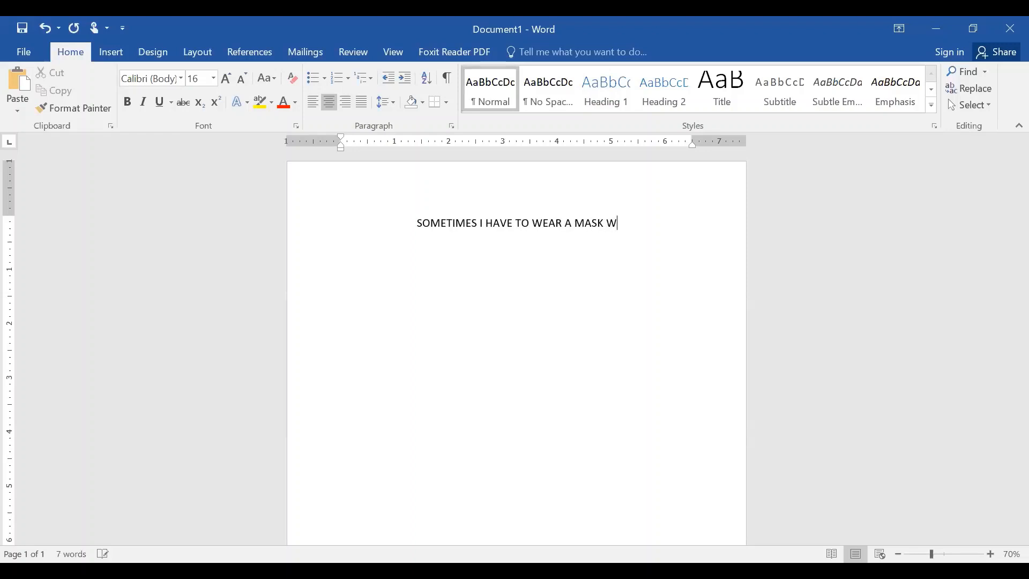
text(HEN)
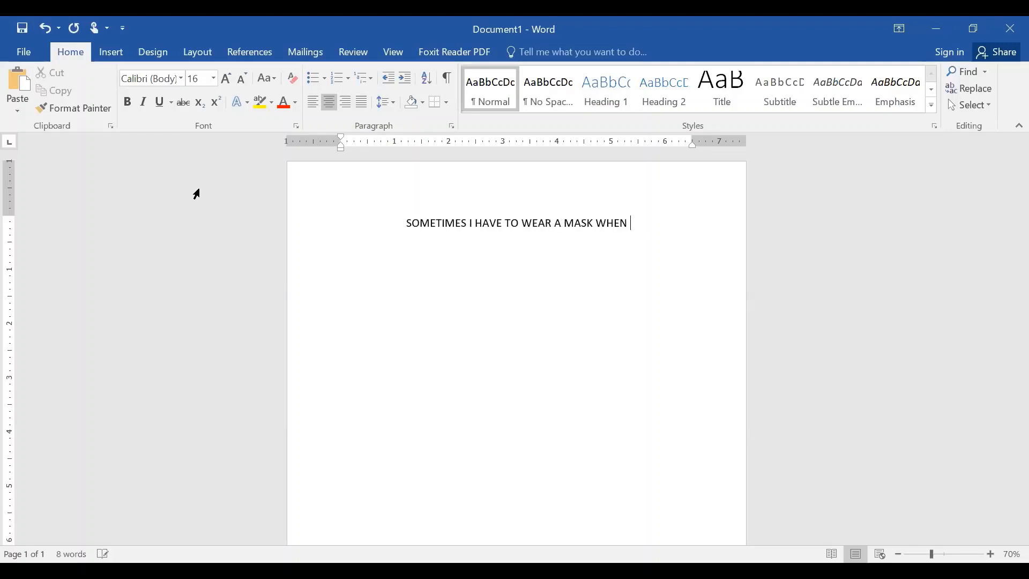
text(I LEAVE M)
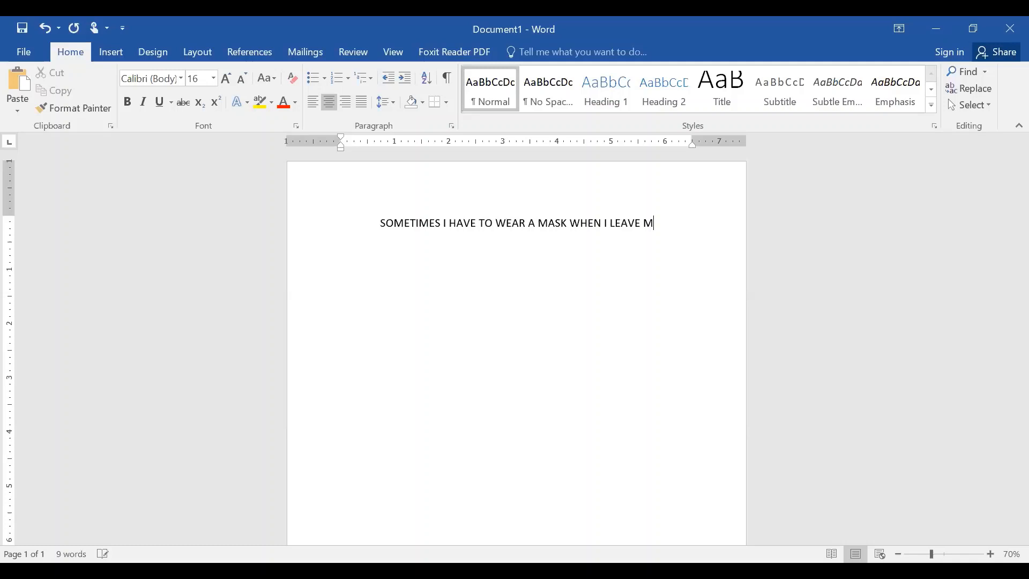
text(Y HOUSE..)
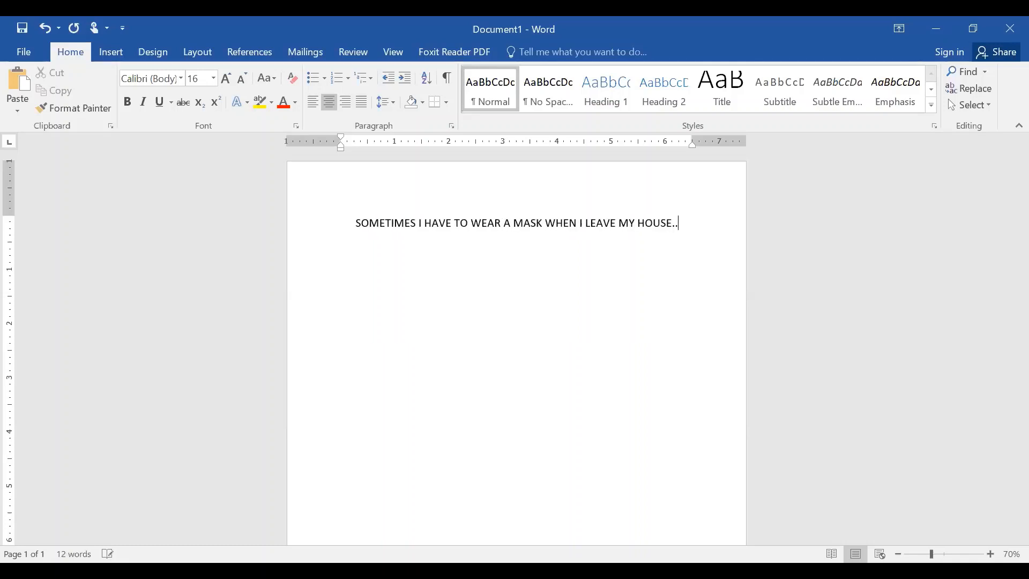
text(.)
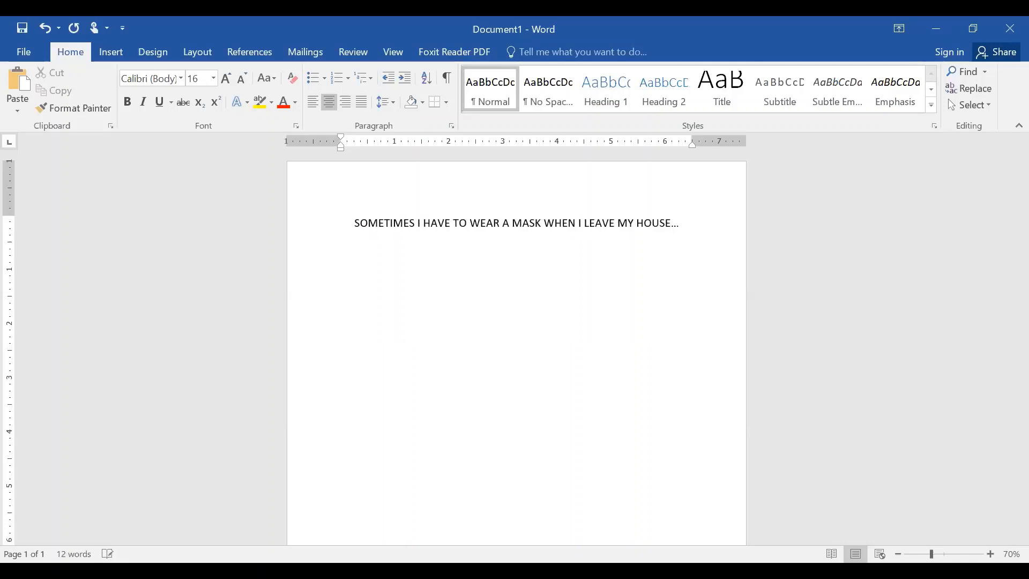
click(110, 52)
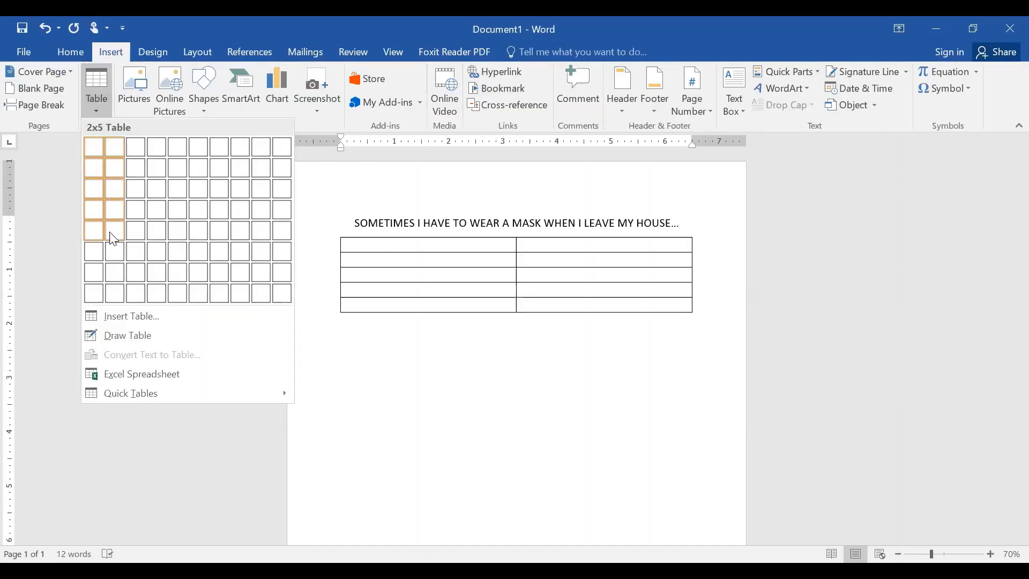
mouse_move(112, 251)
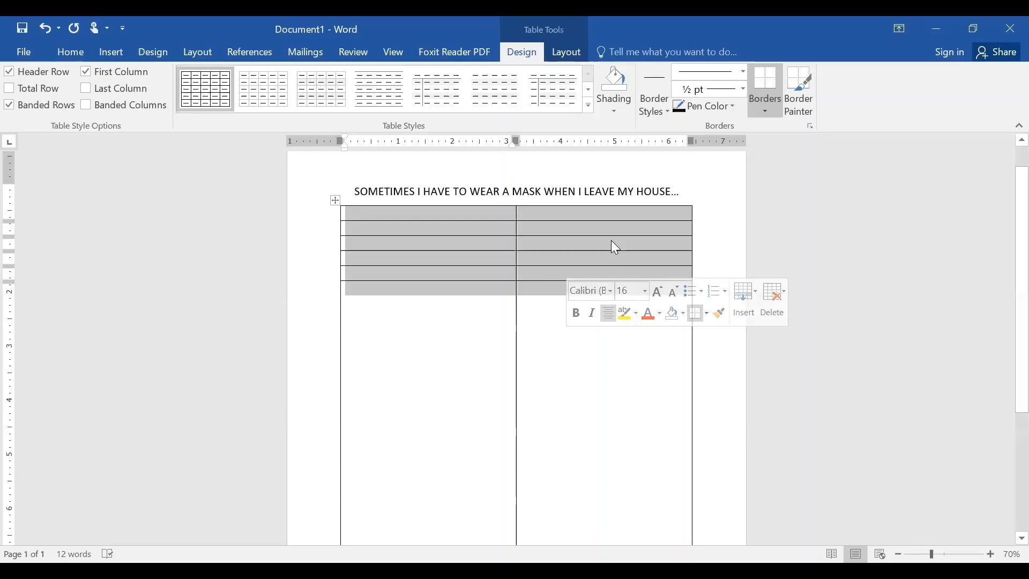
Step: Distribute the table rows evenly and enter 'There is a virus called Coronavirus or COVID-19' in the first cell
right_click(613, 246)
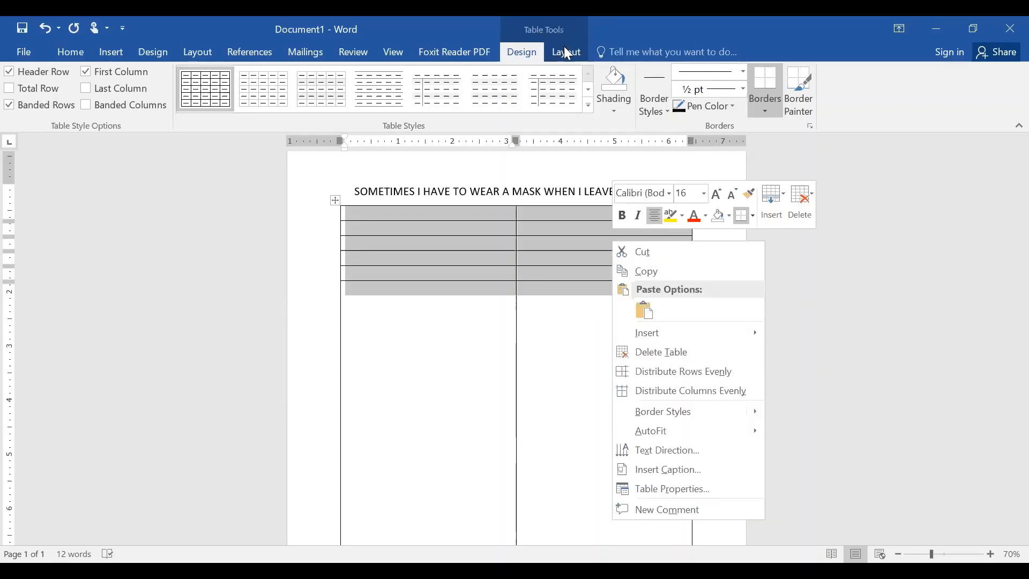
click(565, 52)
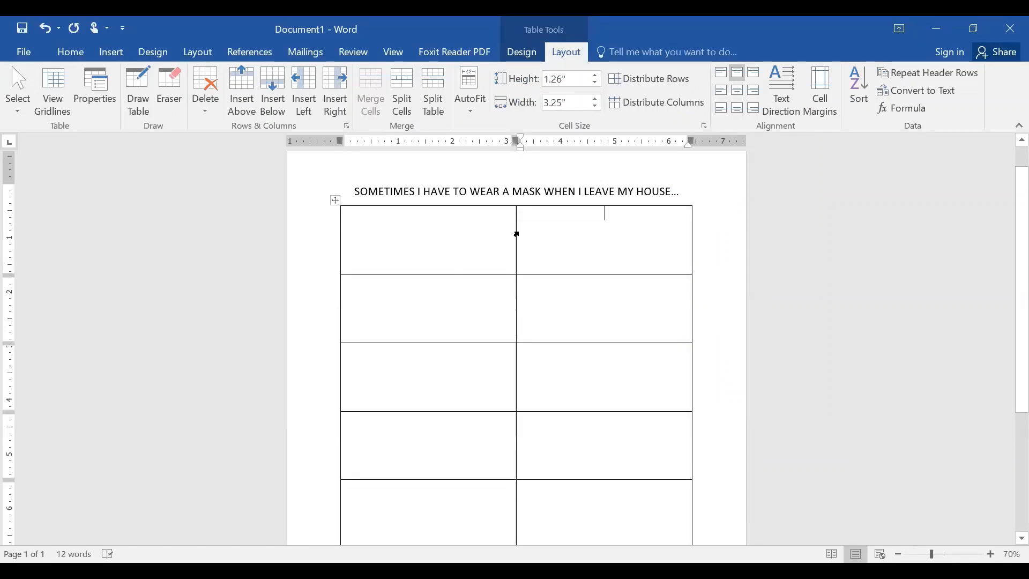
mouse_move(515, 232)
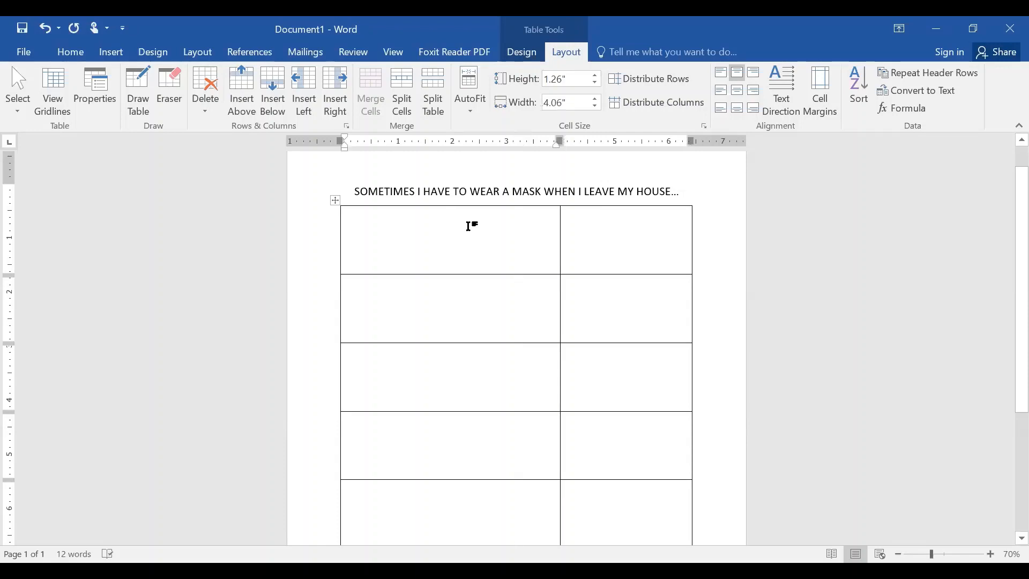
text(There is a virus called Coronavirus or COVID)
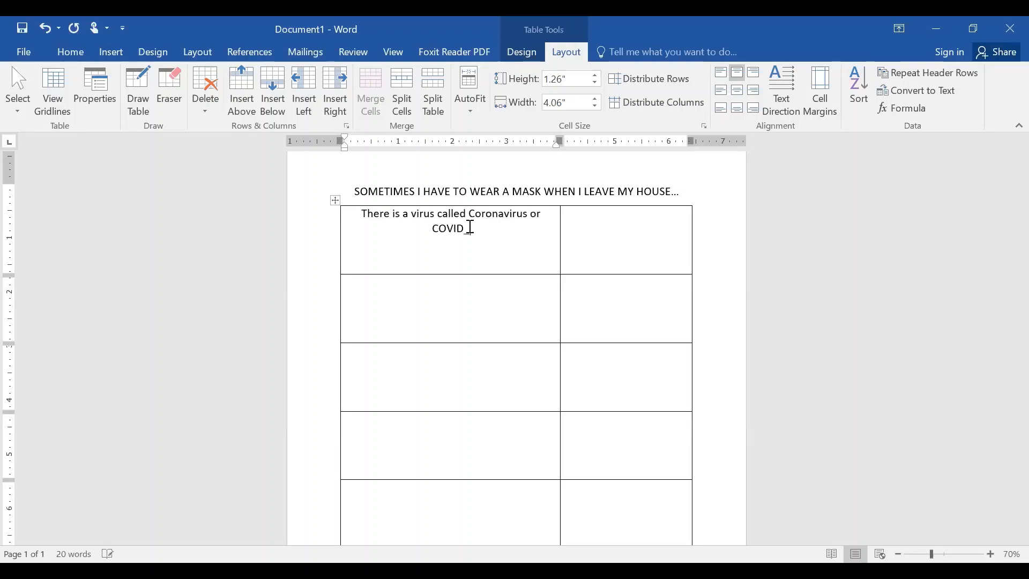
text(-19.)
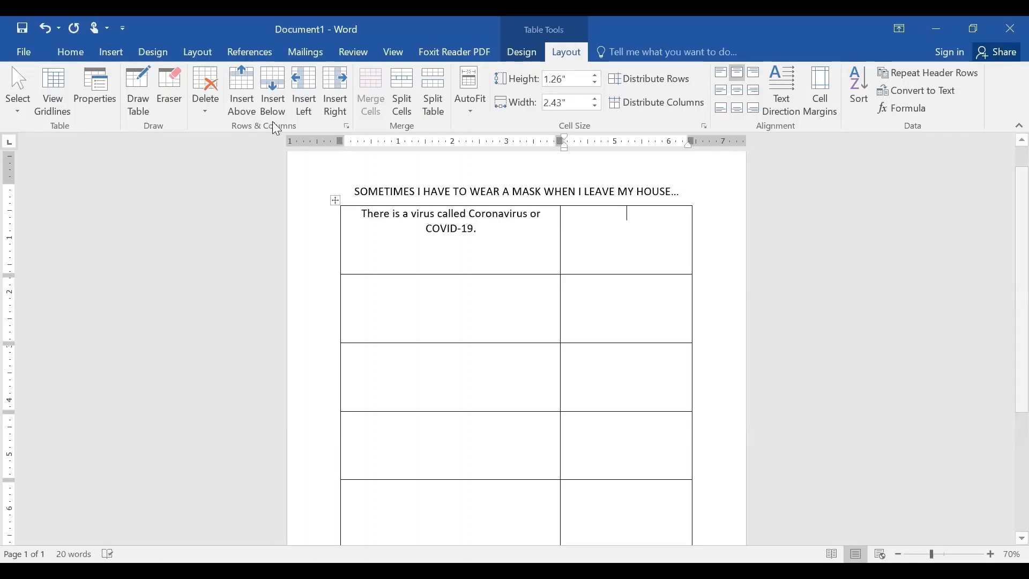
click(110, 51)
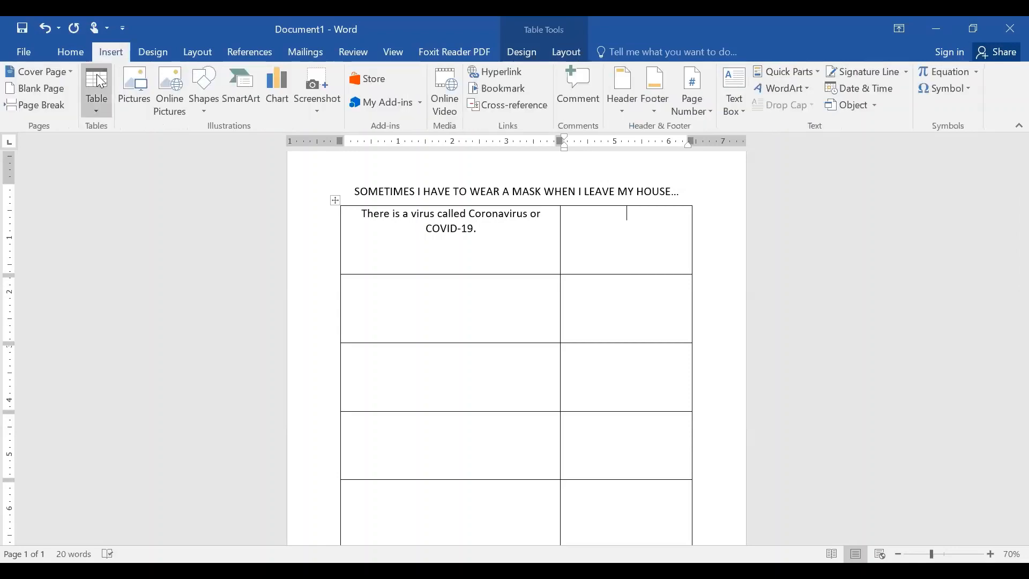
Step: Browse Insert Pictures to Documents > ClipArt > Coronavirus_Bunny On A Cloud for the red coronavirus image
click(132, 89)
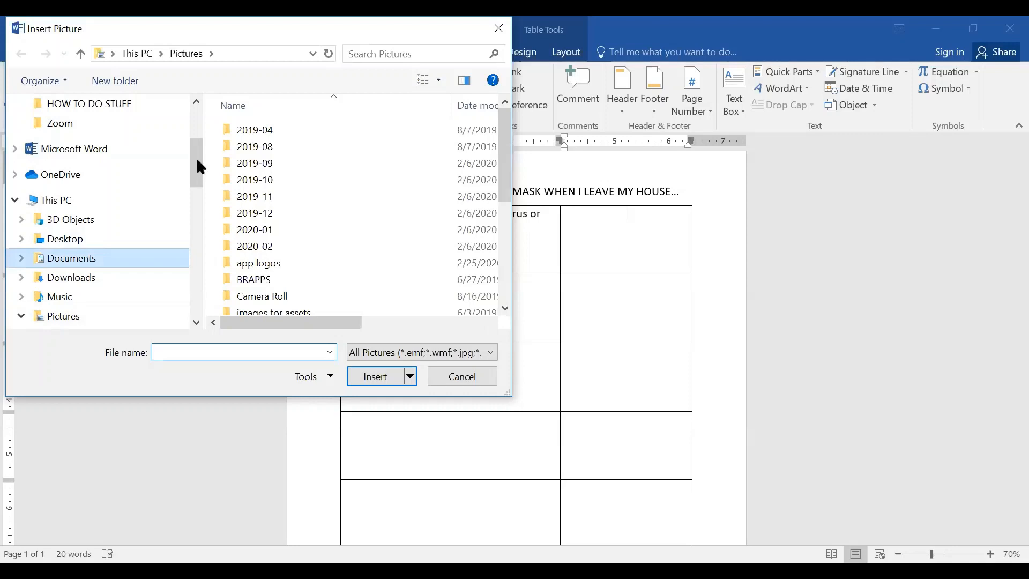
click(71, 258)
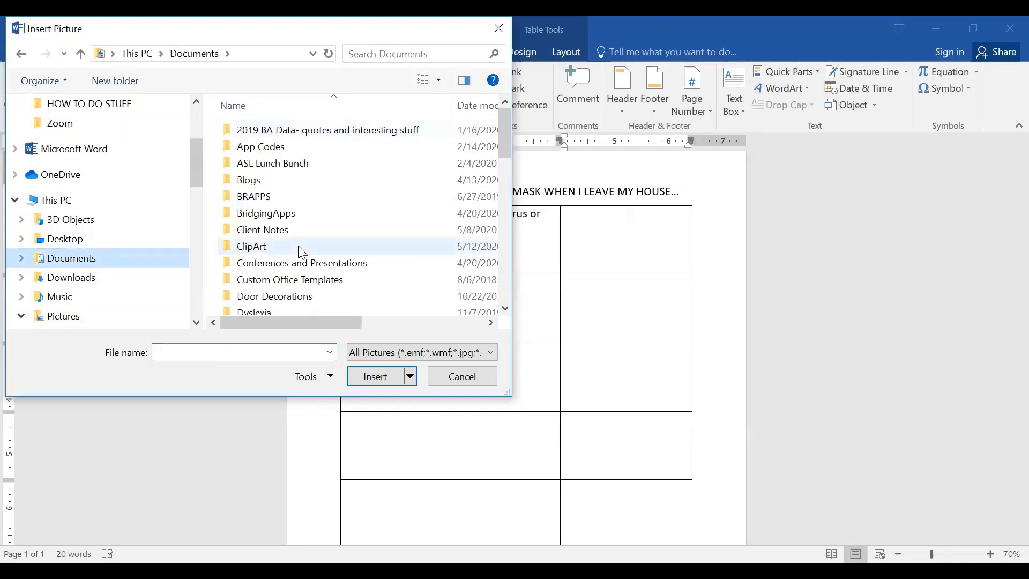
double_click(250, 246)
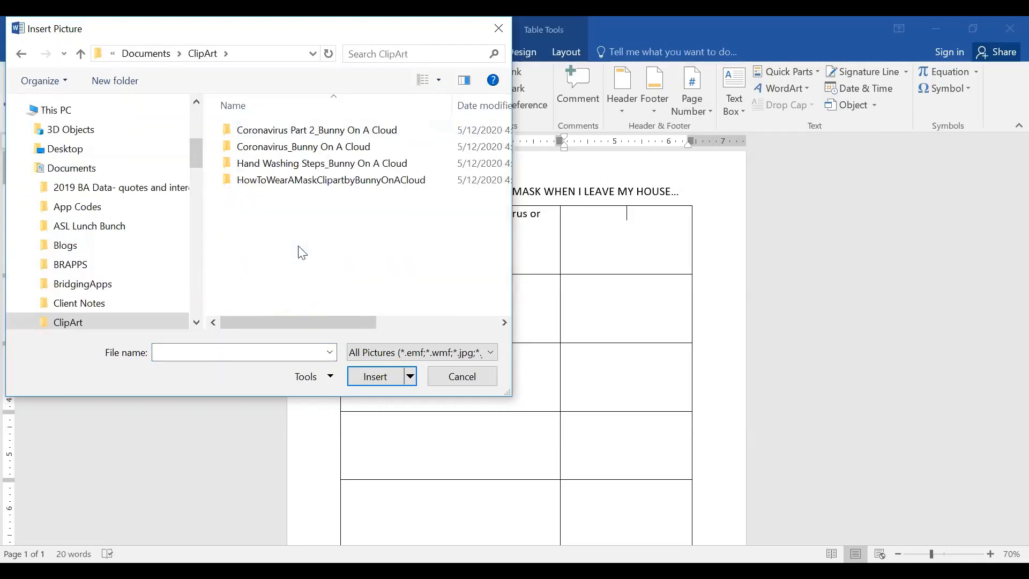
click(303, 147)
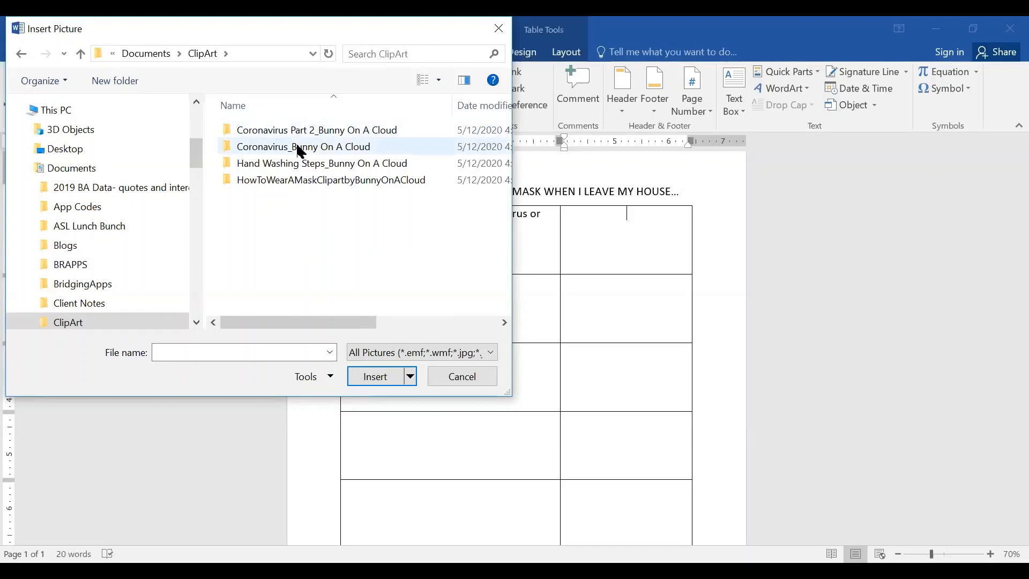
click(302, 147)
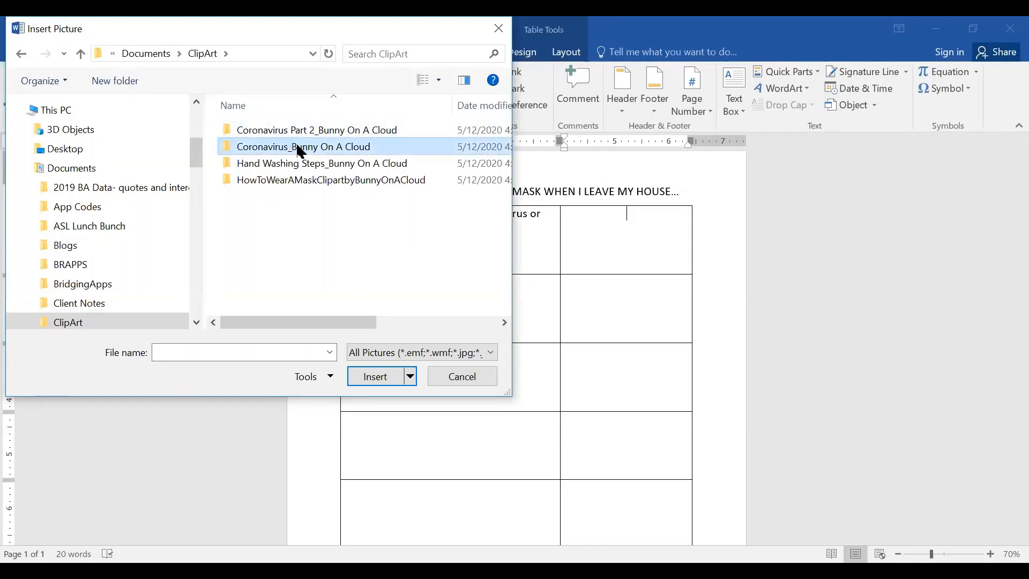
double_click(302, 146)
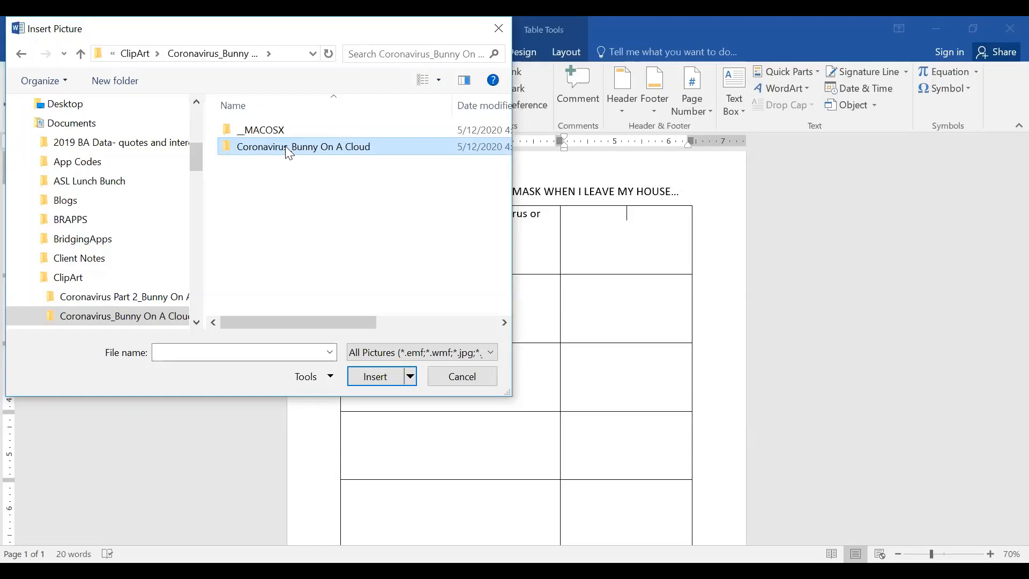
double_click(302, 147)
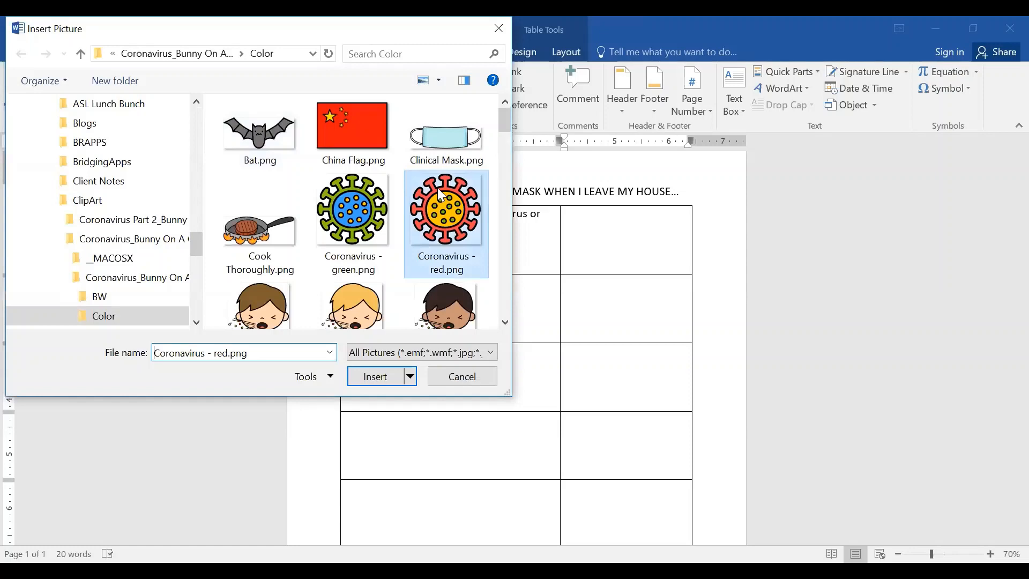
mouse_move(617, 235)
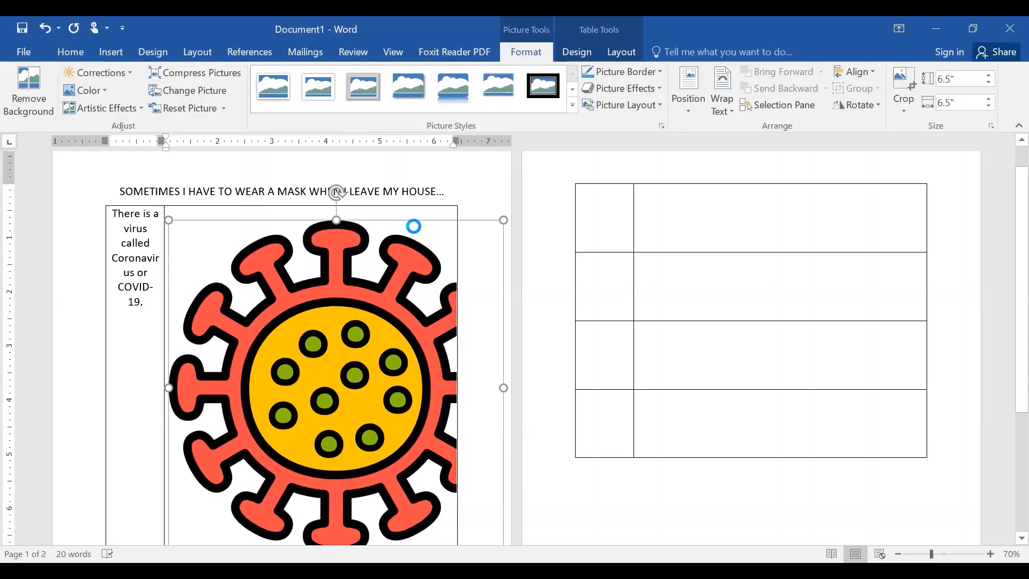
mouse_move(452, 220)
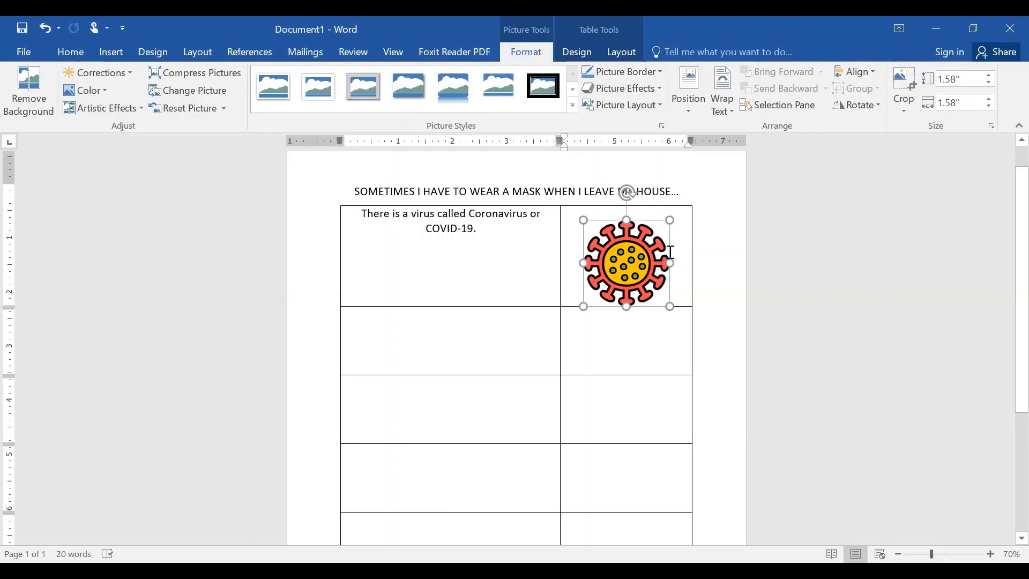
Step: Shrink the red virus picture to fit its cell and begin the second row's text
drag(668, 306, 662, 293)
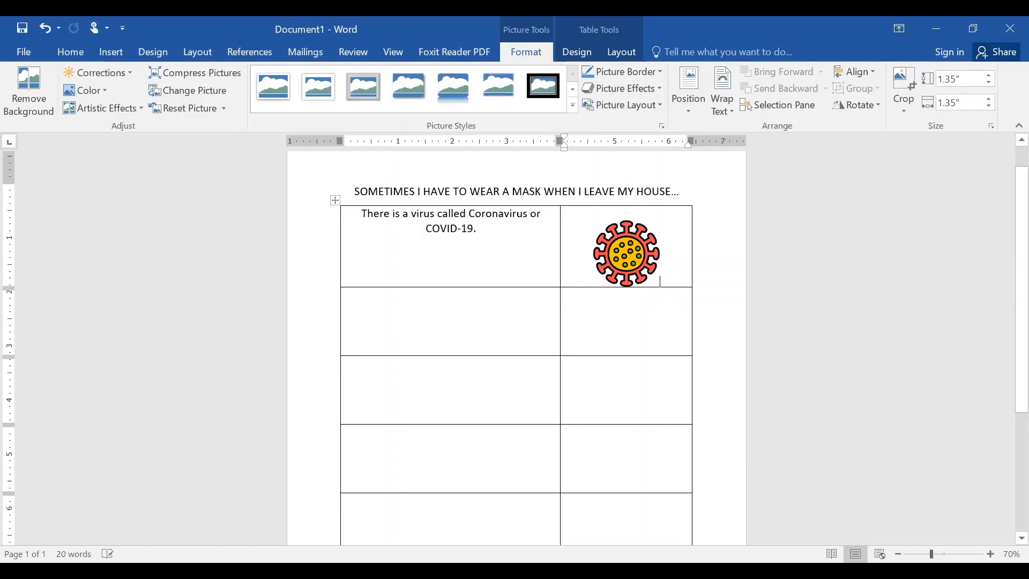
click(449, 321)
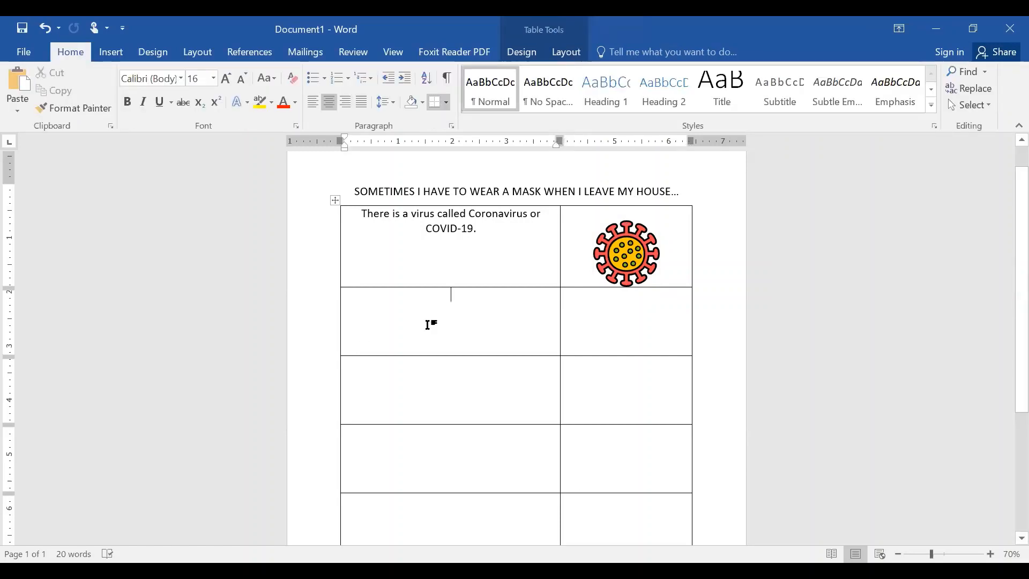
text(S)
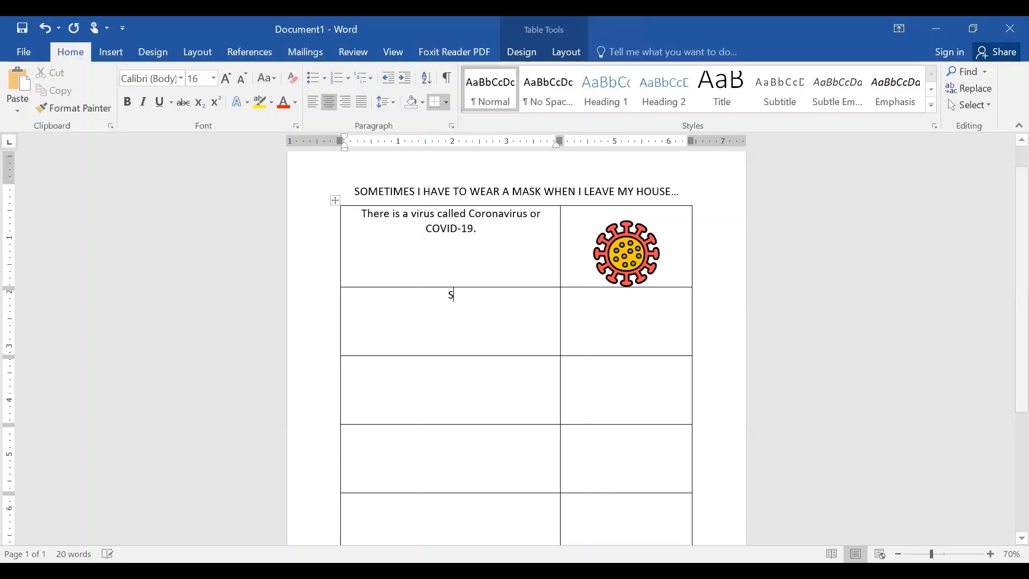
text(ome people feel)
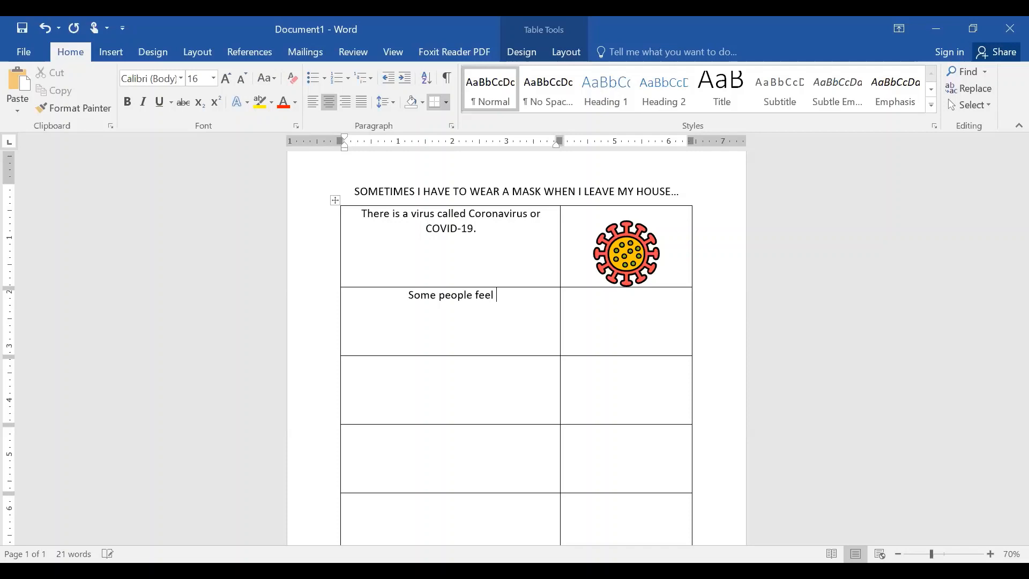
Step: Finish the second row's sentence: Some people feel really sick when they have it
text(really)
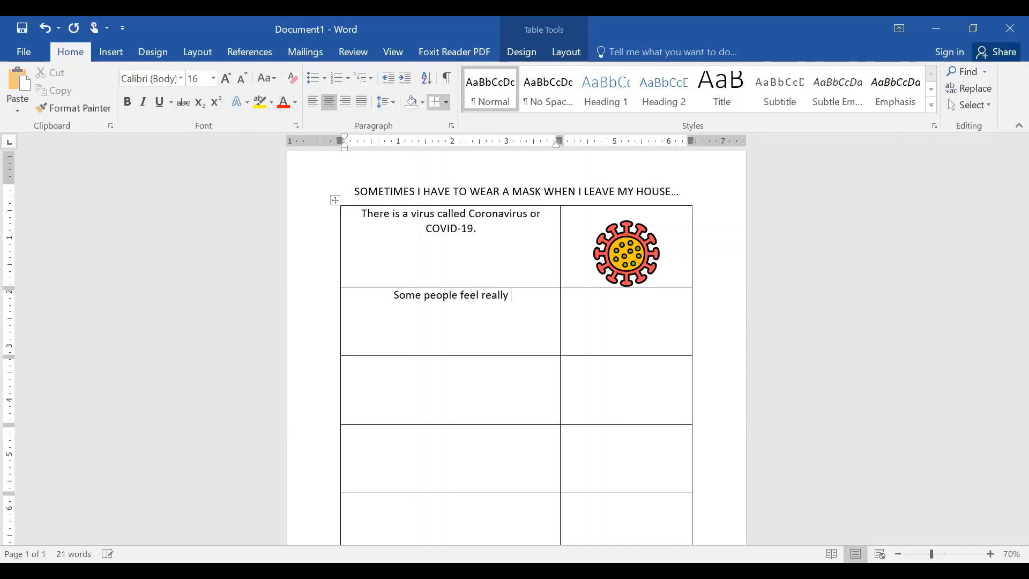
text(sick when they ha)
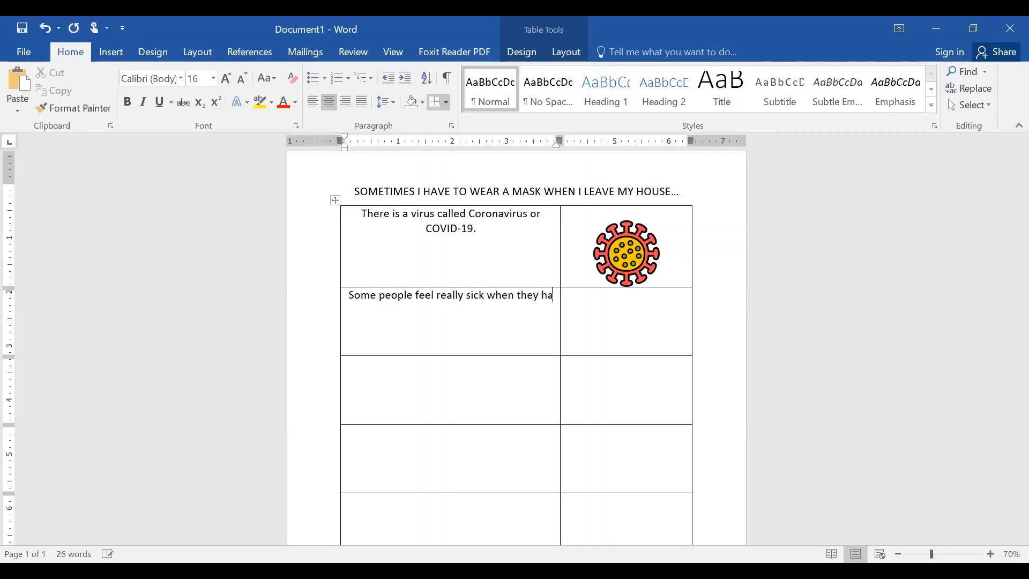
text(ve it.)
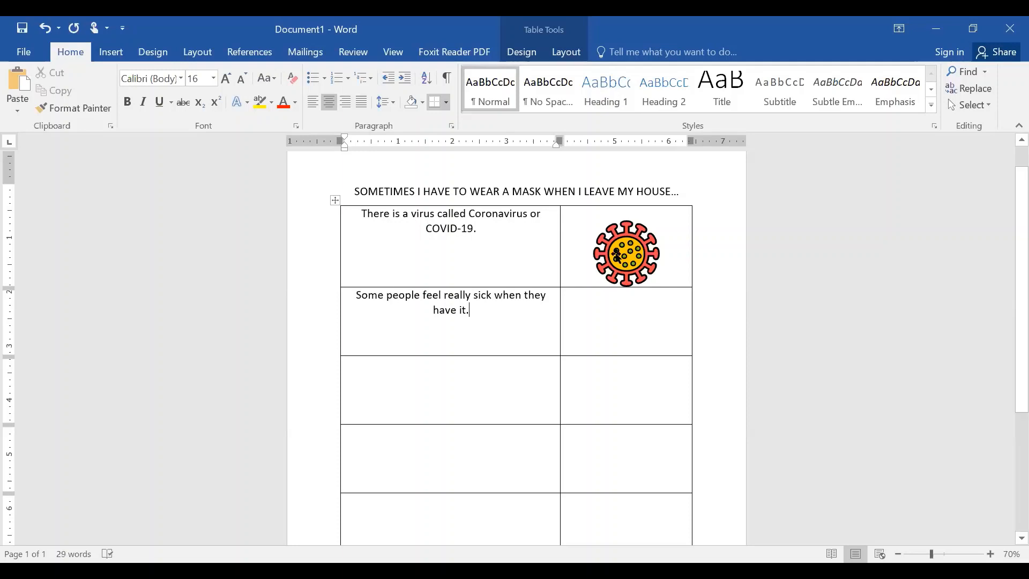
Step: Paste a copy of the virus picture into the second row's picture cell
click(625, 253)
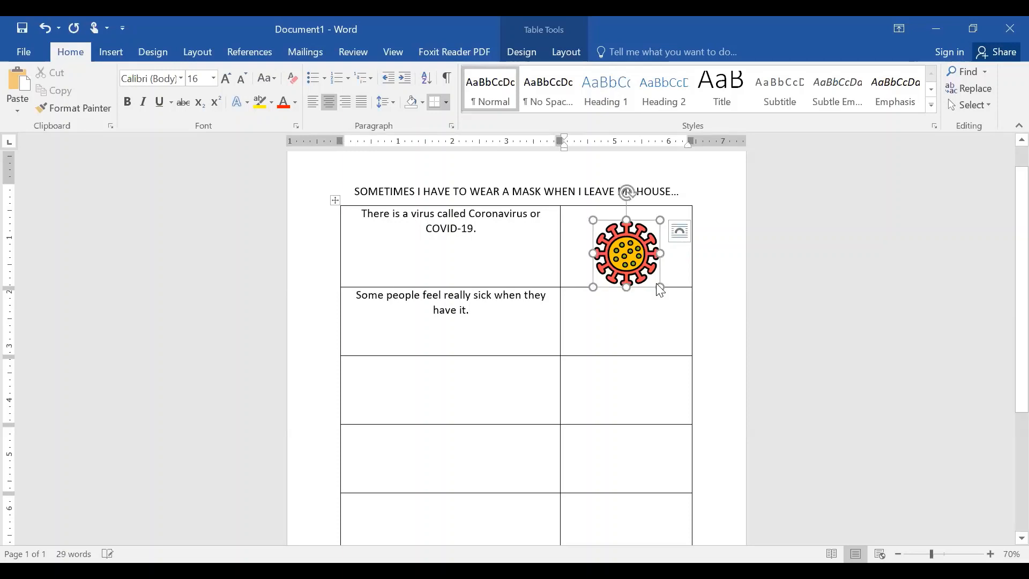
click(624, 253)
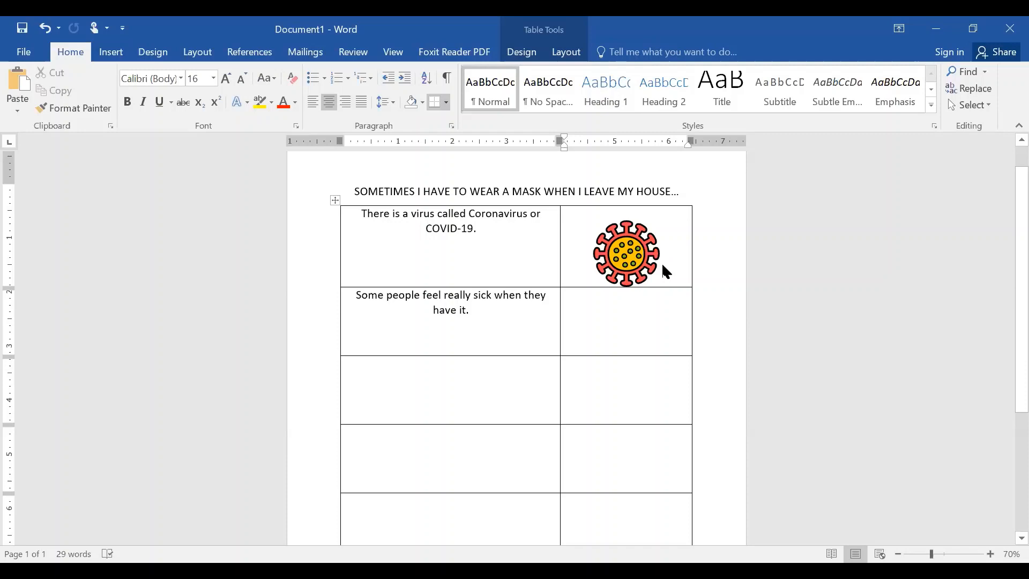
key(ctrl+v)
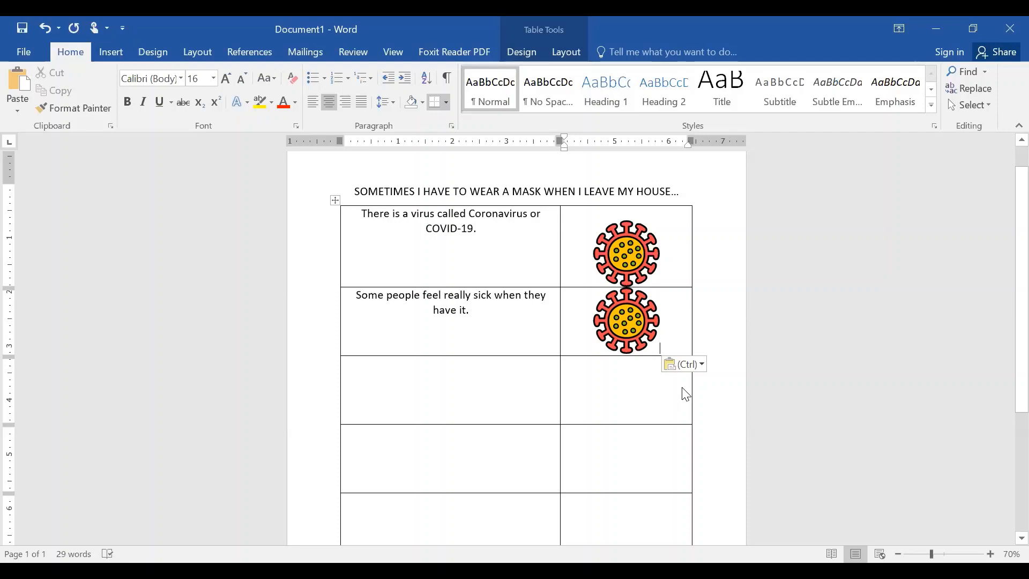
Step: Replace the pasted virus picture with the Fever - boy 1.png clip art from file
right_click(625, 253)
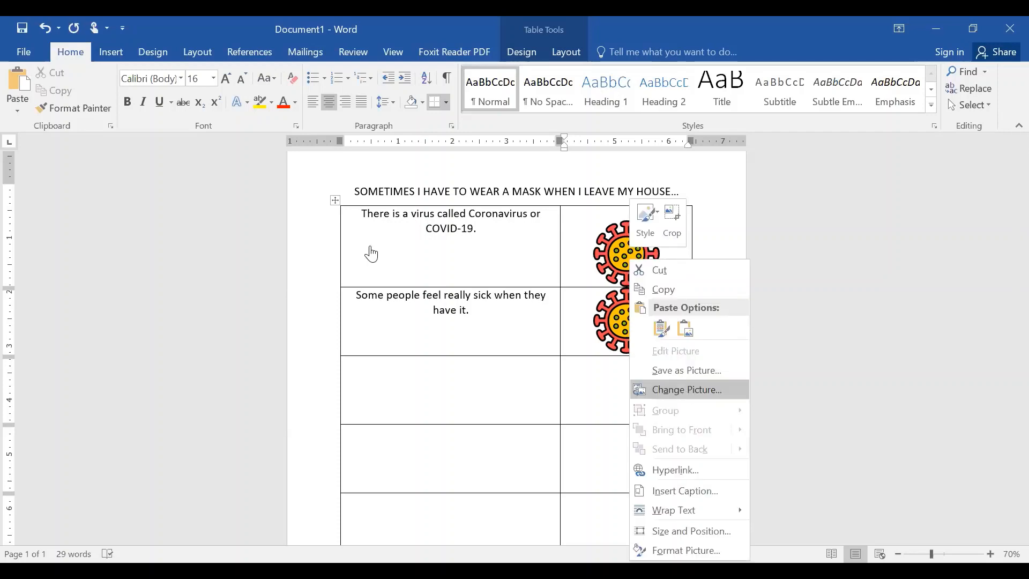
click(684, 389)
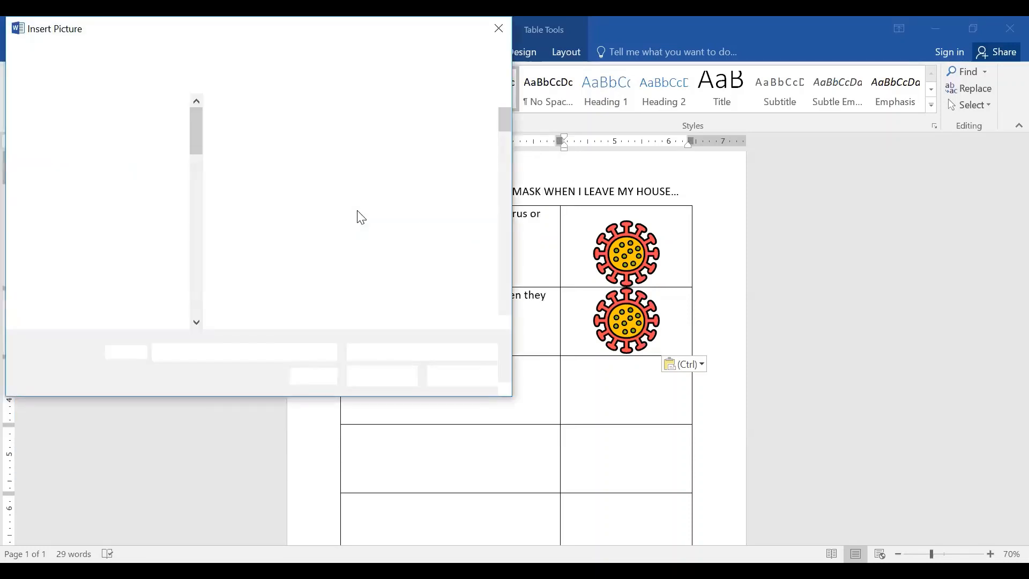
click(353, 209)
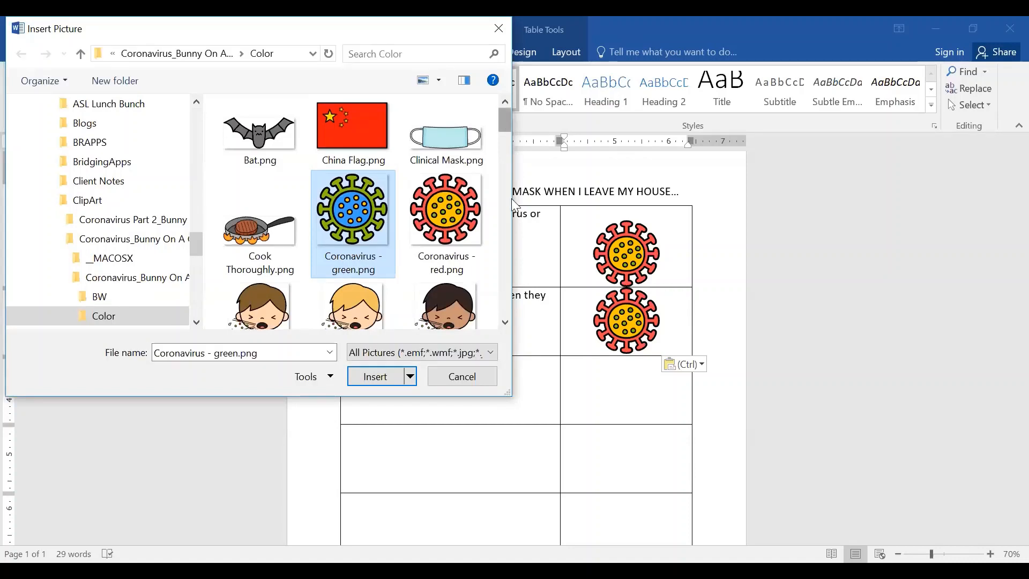
scroll(down, 3)
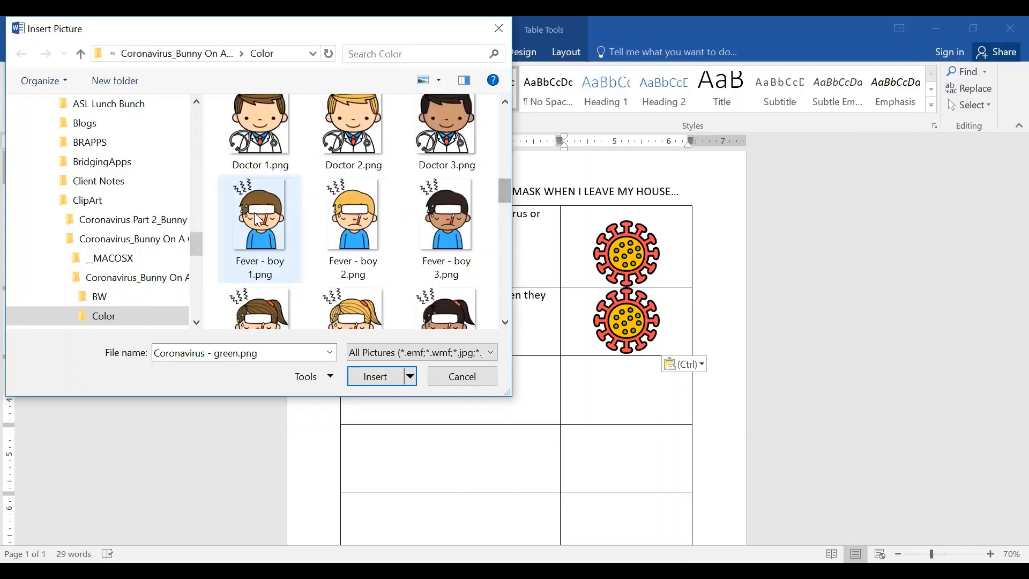
click(375, 376)
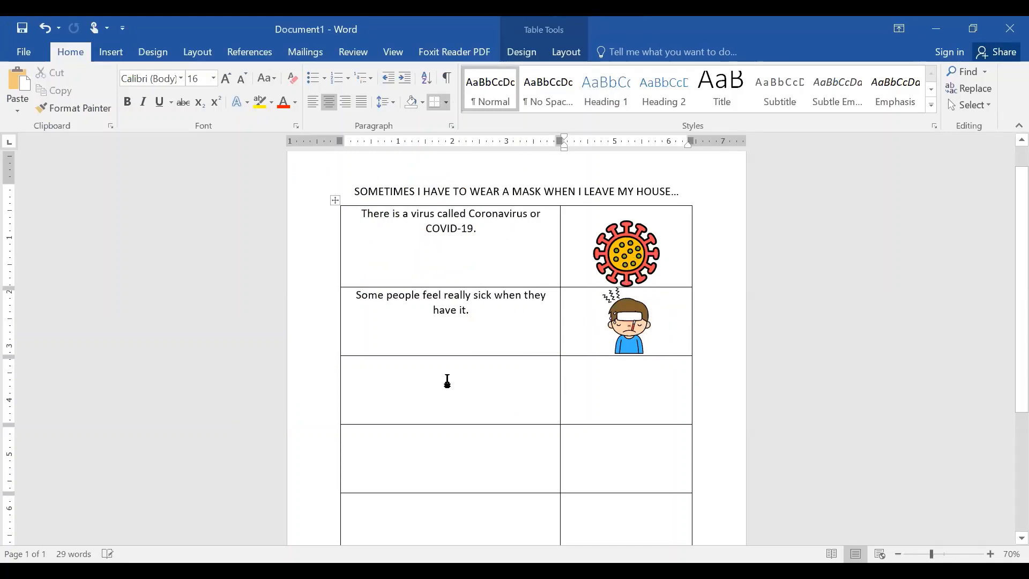
Step: Enter the third row's text: Other people might feel fine and not know they have it
text(Other people might feel fine and not)
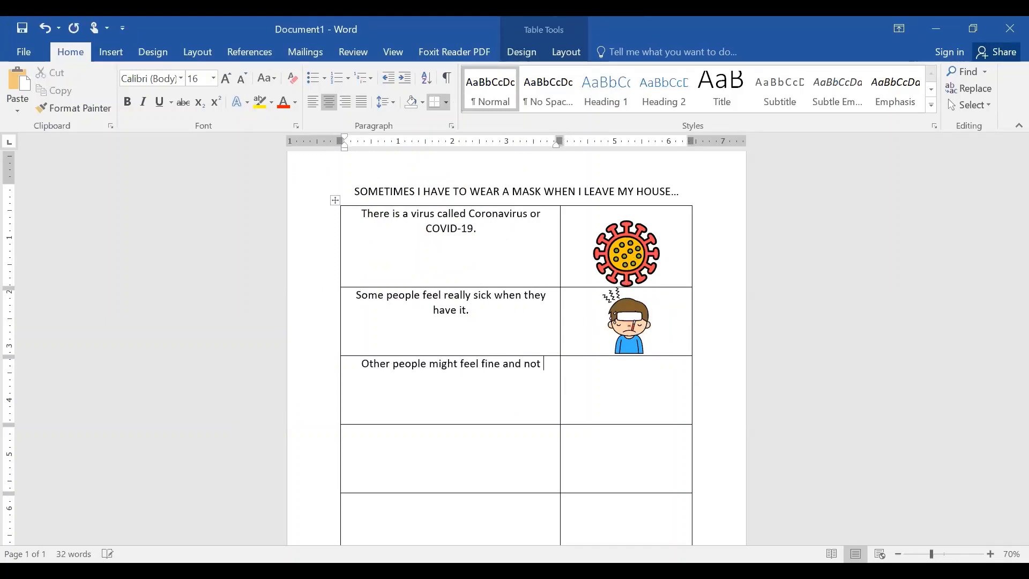
text(know the)
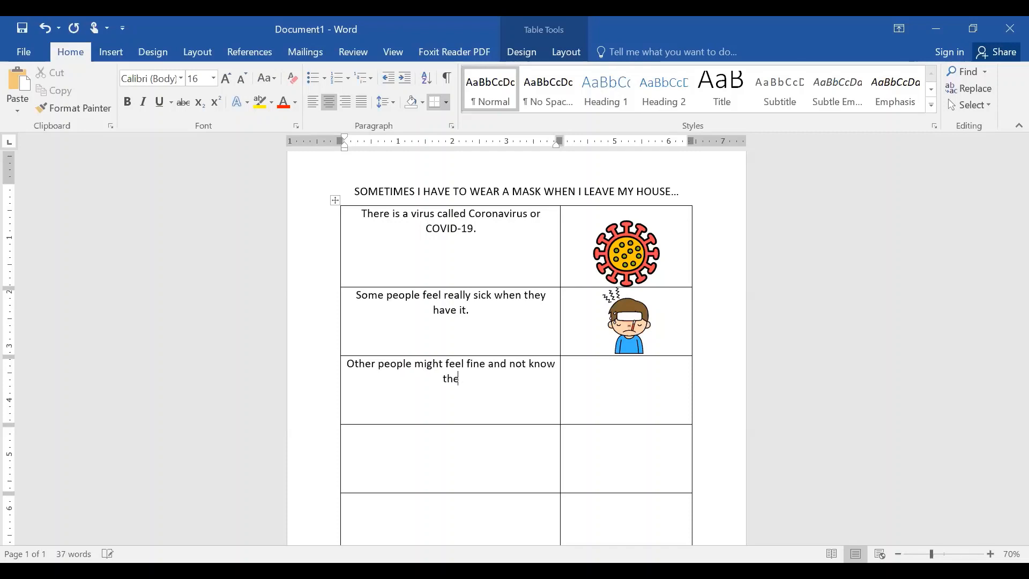
text(y have it.)
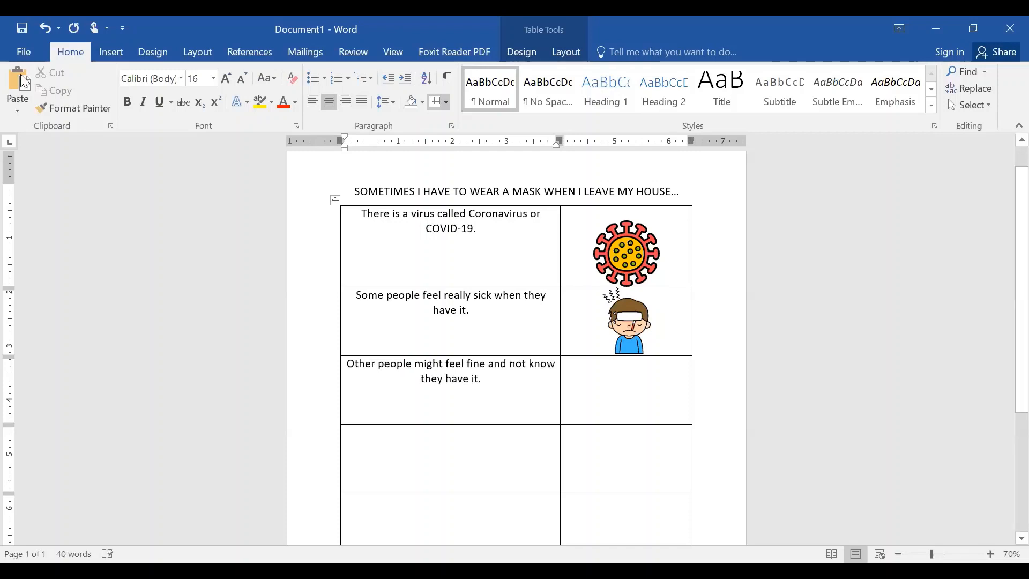
mouse_move(602, 382)
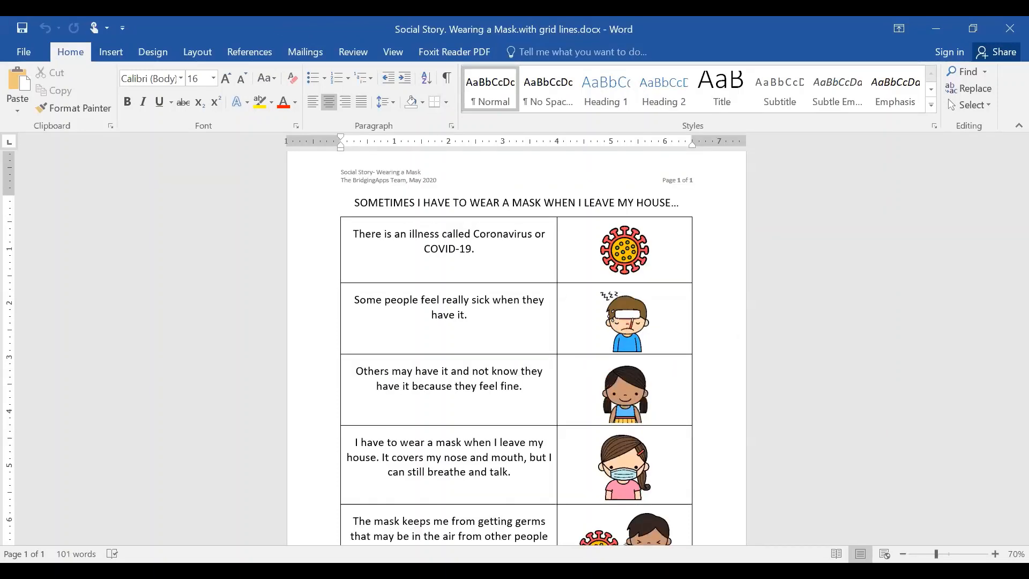
mouse_move(1012, 228)
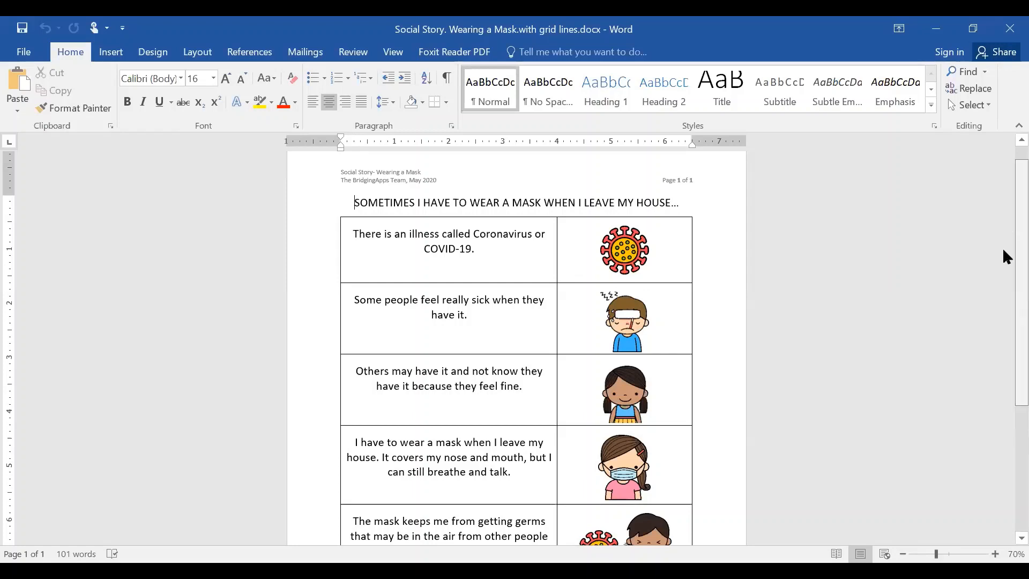
scroll(down, 3)
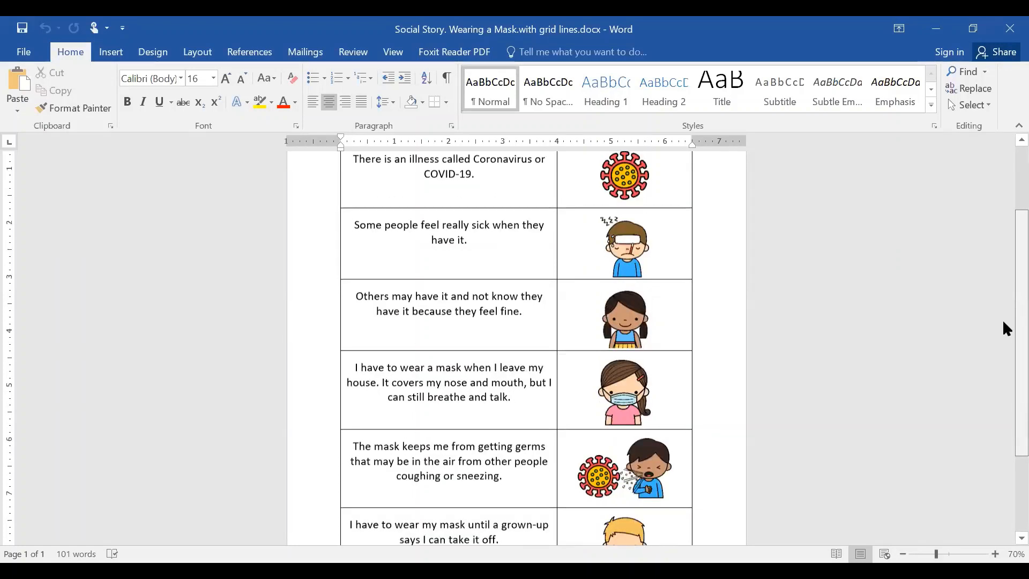
scroll(down, 3)
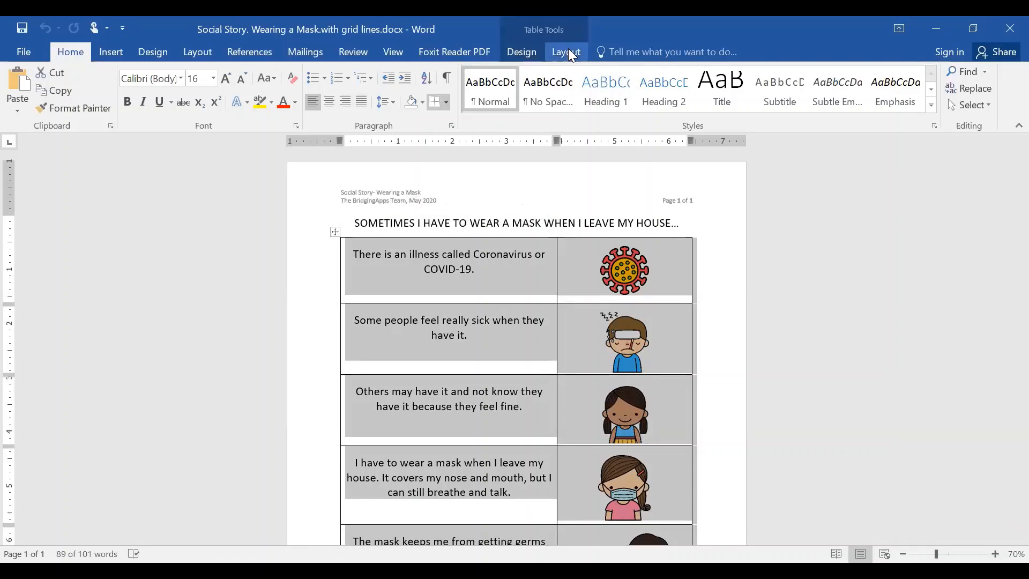
Step: Remove all borders from the story table and deselect it to view the open layout
click(564, 52)
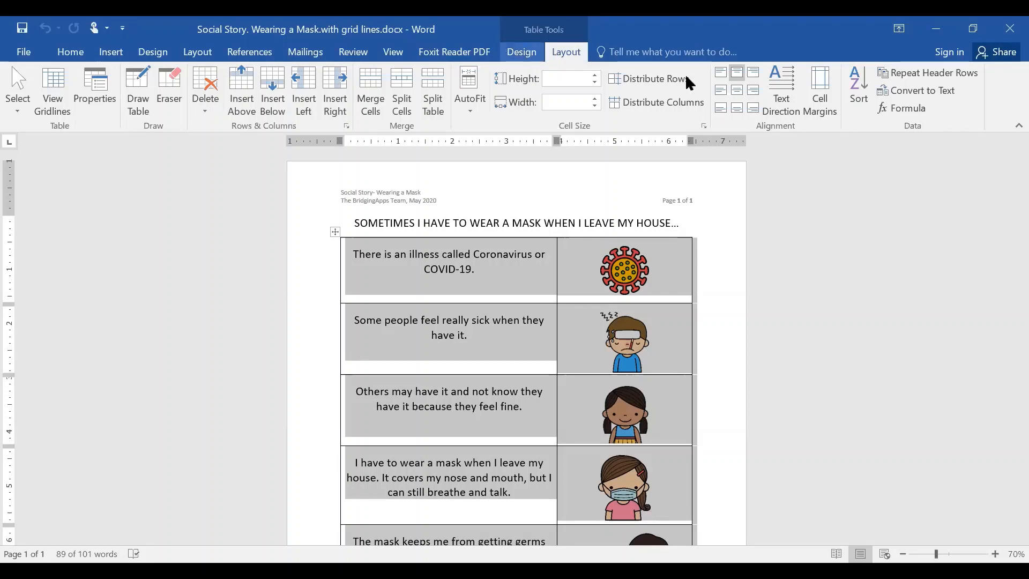
click(521, 53)
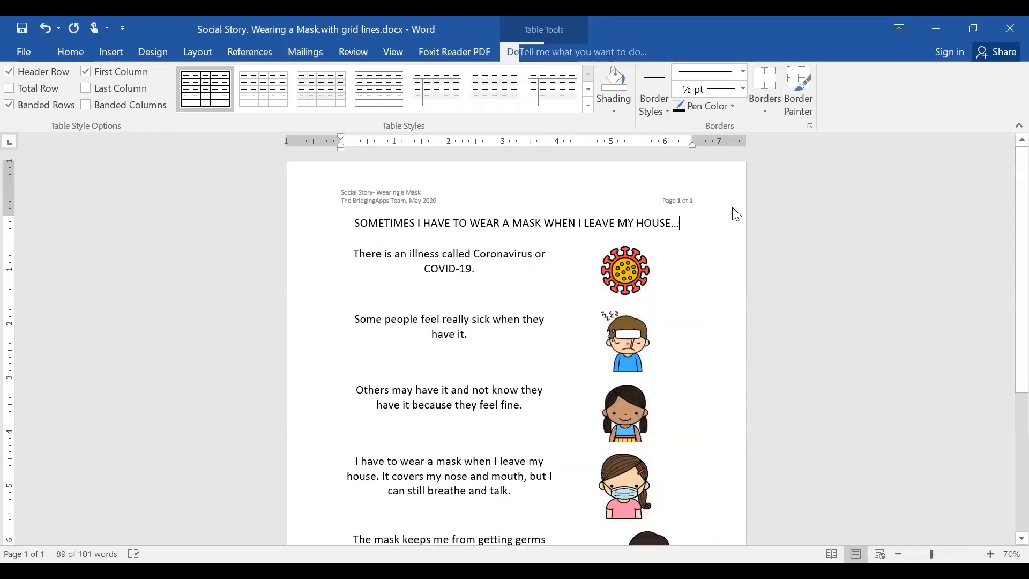
click(69, 51)
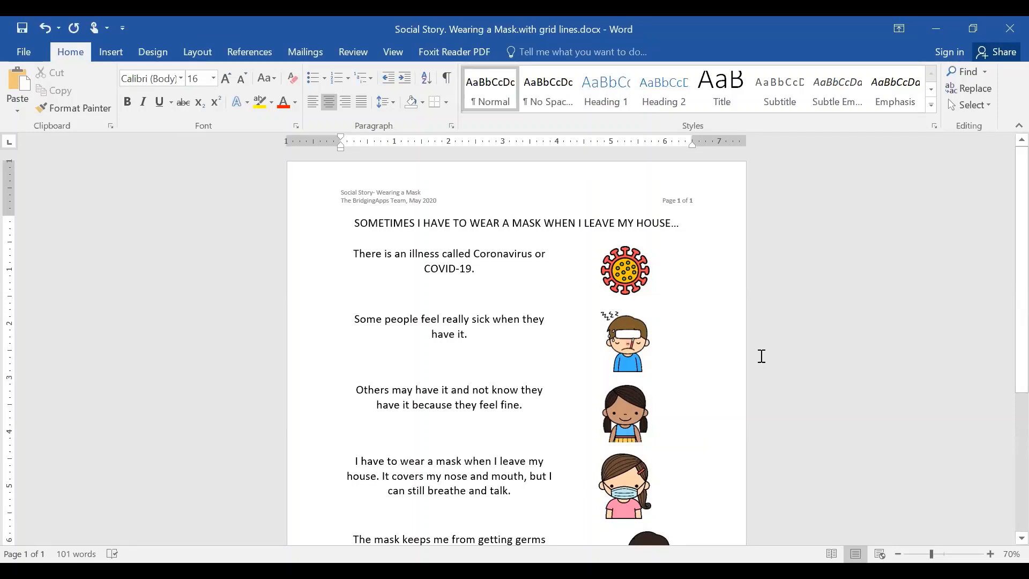
click(680, 223)
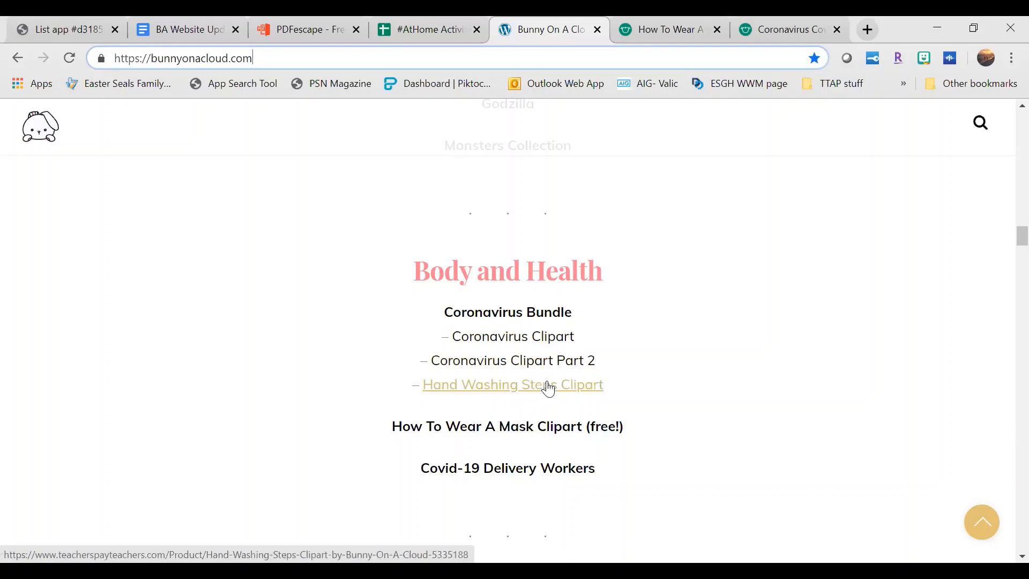
mouse_move(558, 431)
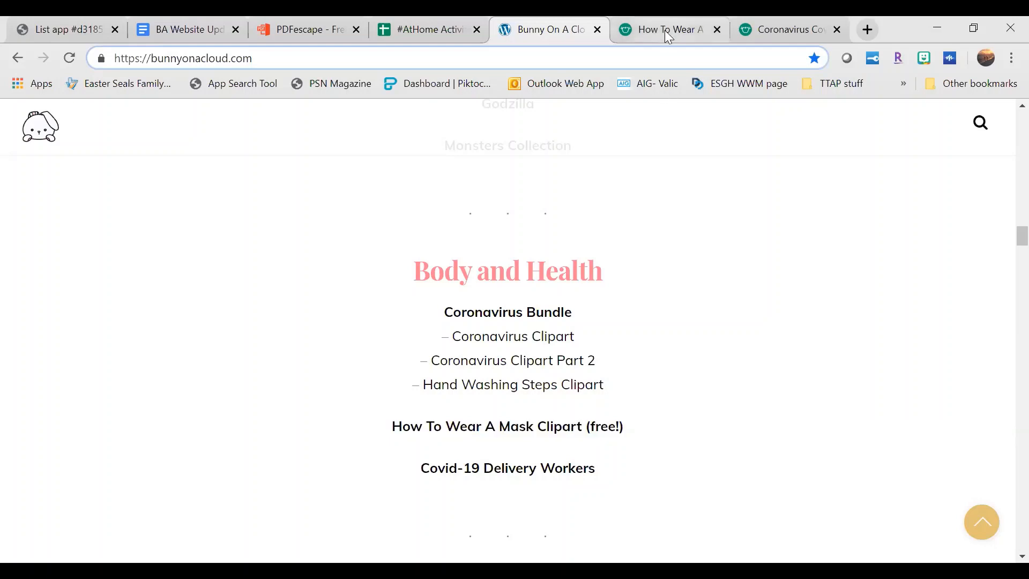
mouse_move(666, 30)
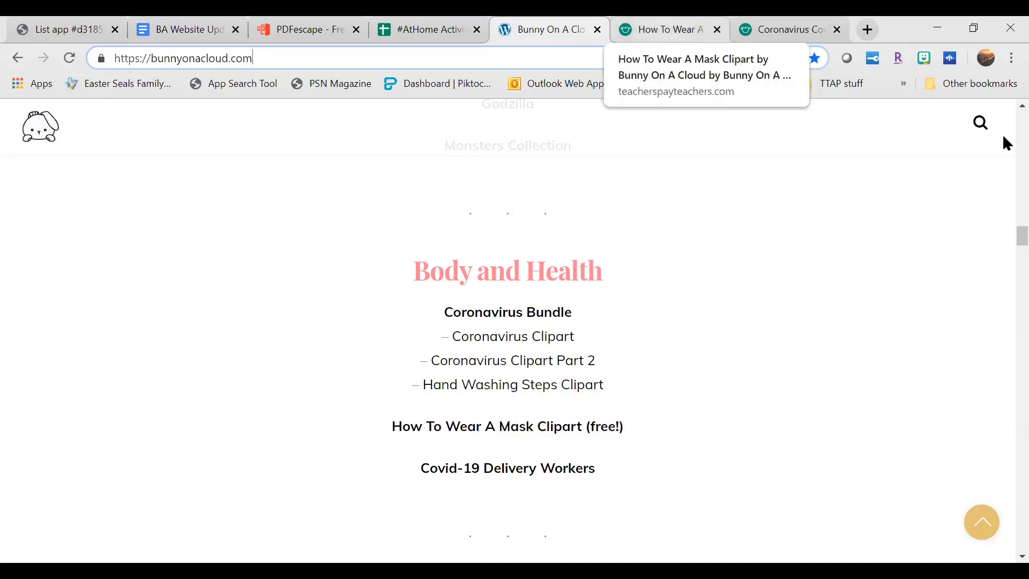
Step: Preview the How To Wear A Mask clipart thumbnails, then go to the Coronavirus Covid-19 Bundle page
click(664, 30)
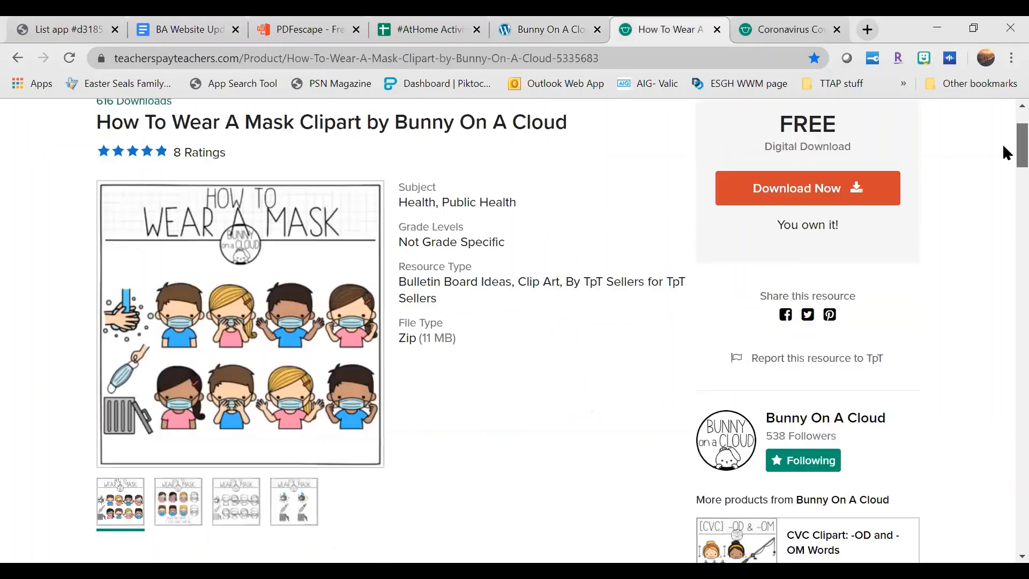
mouse_move(540, 344)
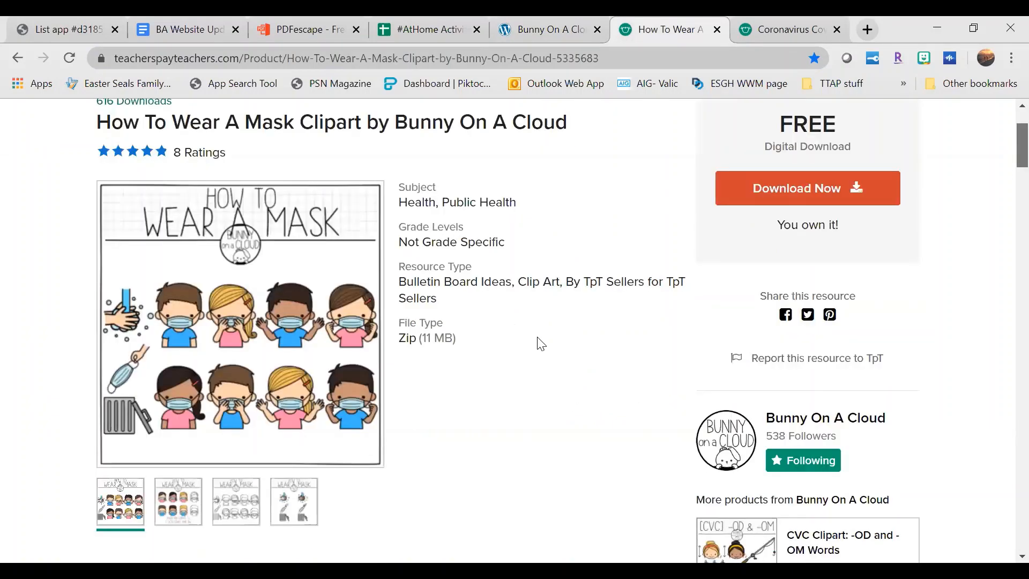
click(178, 495)
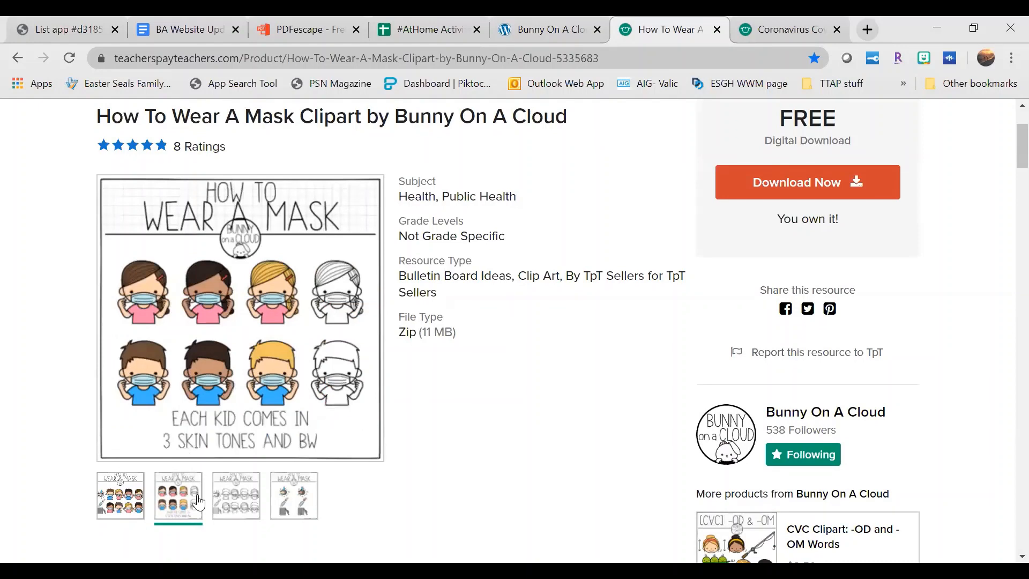
click(235, 495)
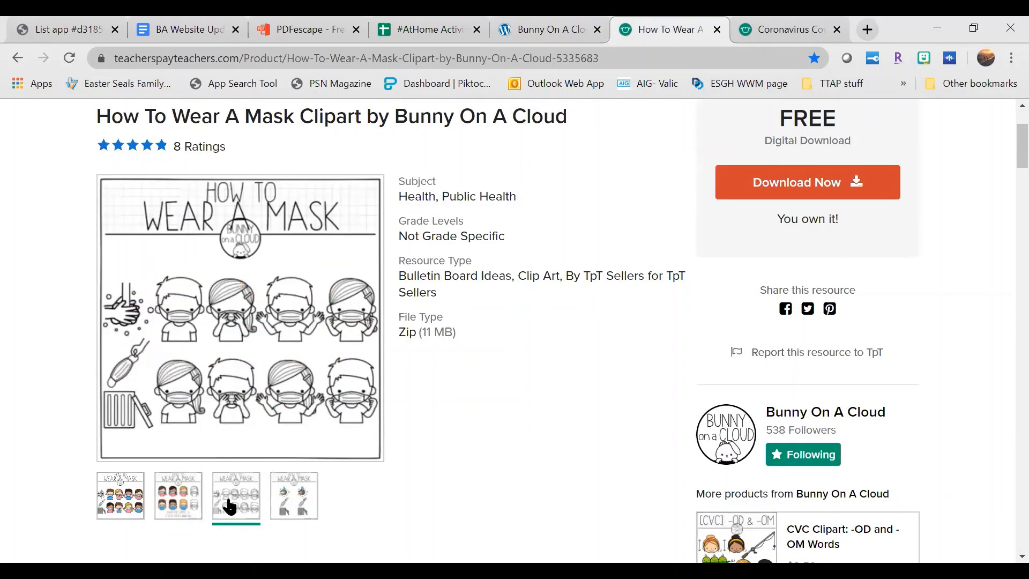
click(294, 495)
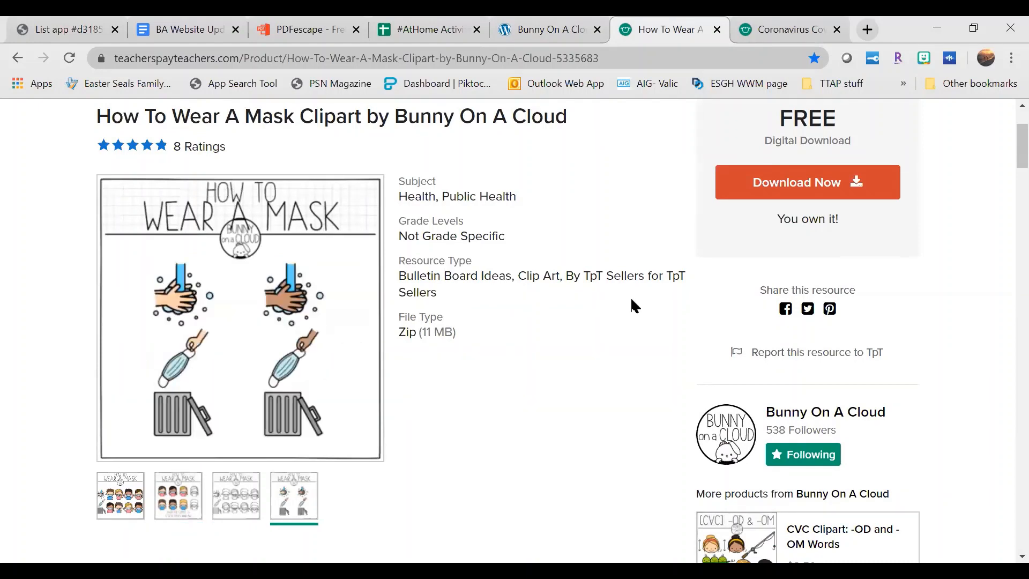
click(784, 30)
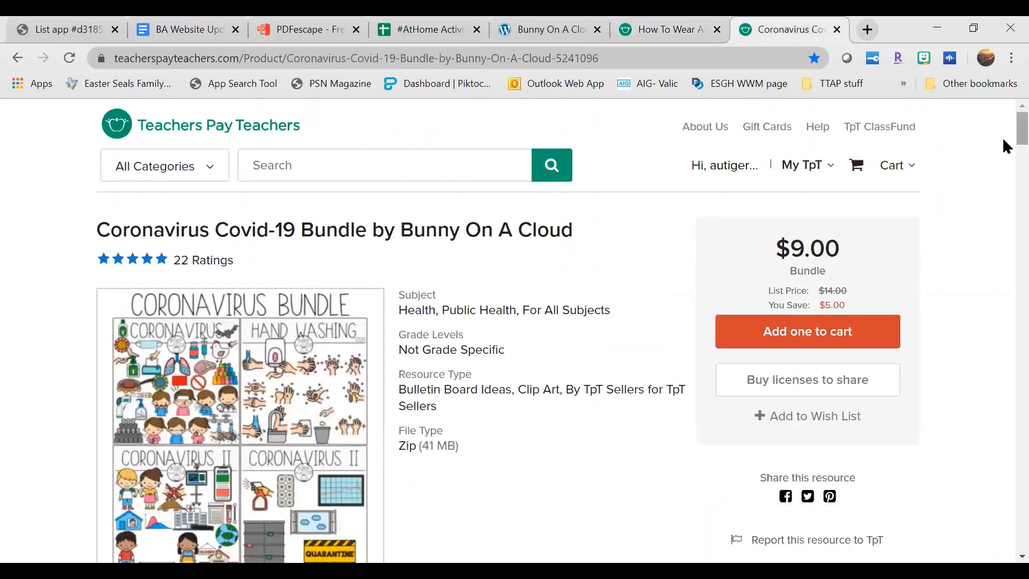
scroll(down, 3)
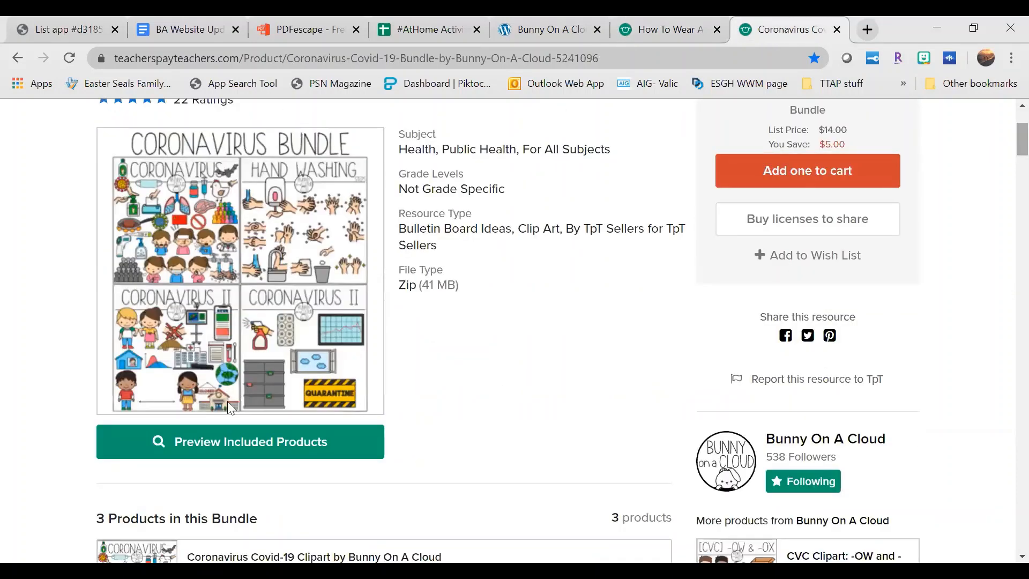
mouse_move(251, 449)
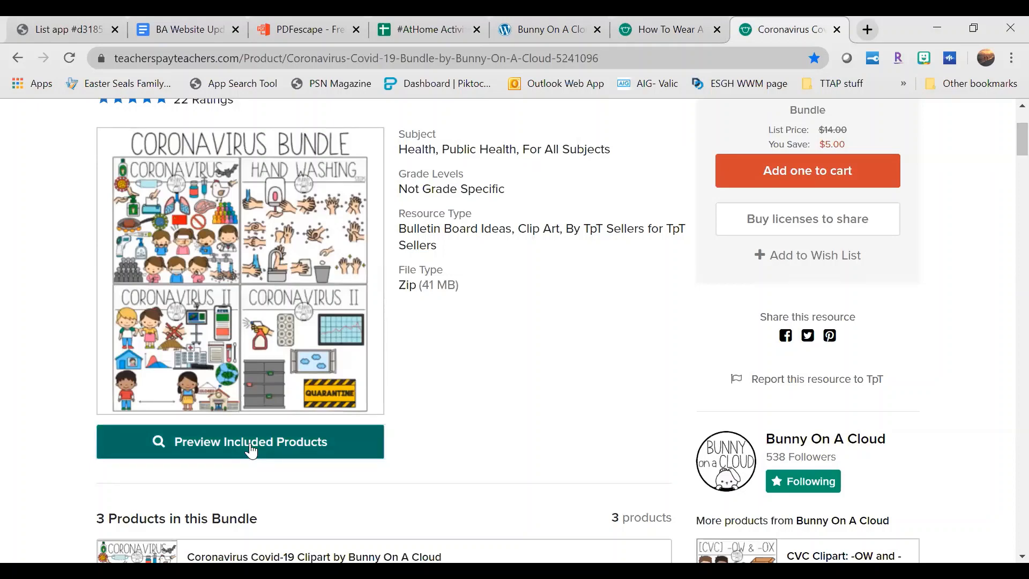
click(249, 440)
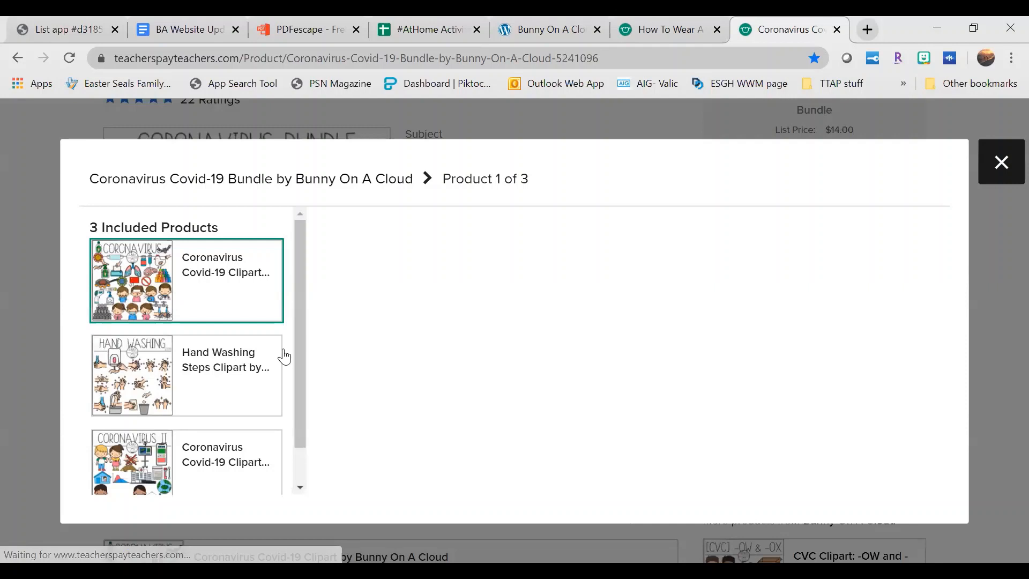
click(185, 375)
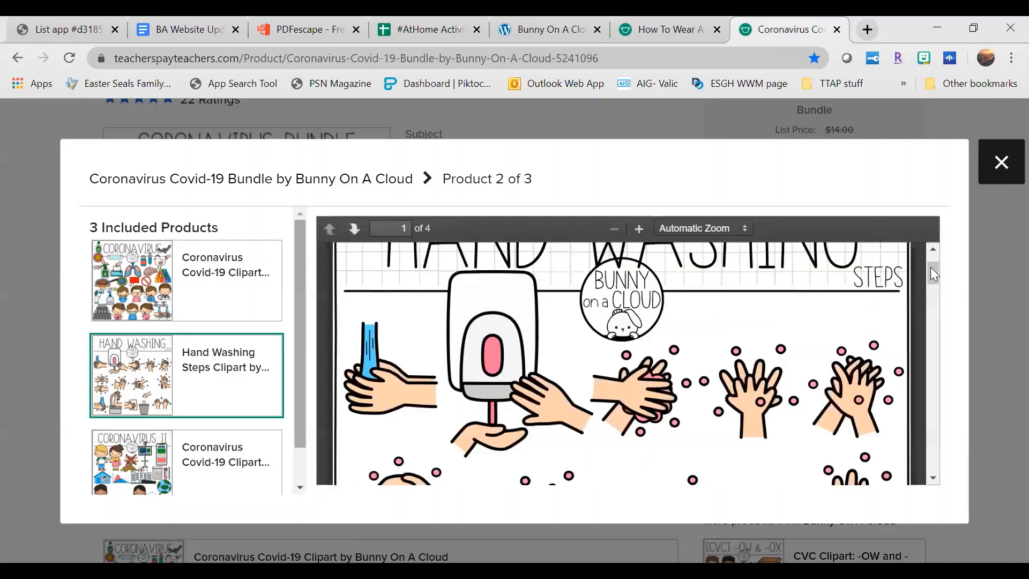
mouse_move(955, 340)
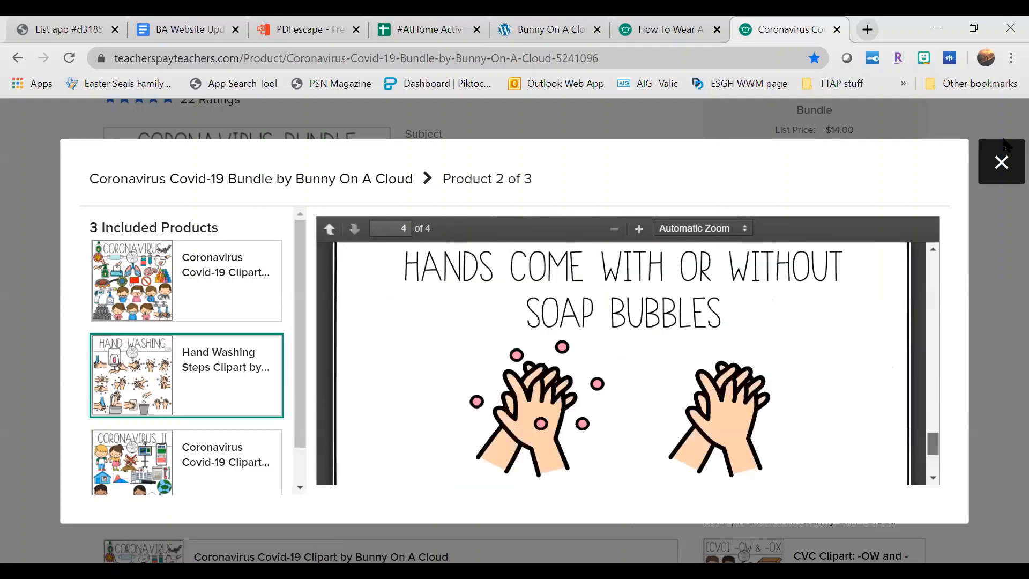
scroll(down, 3)
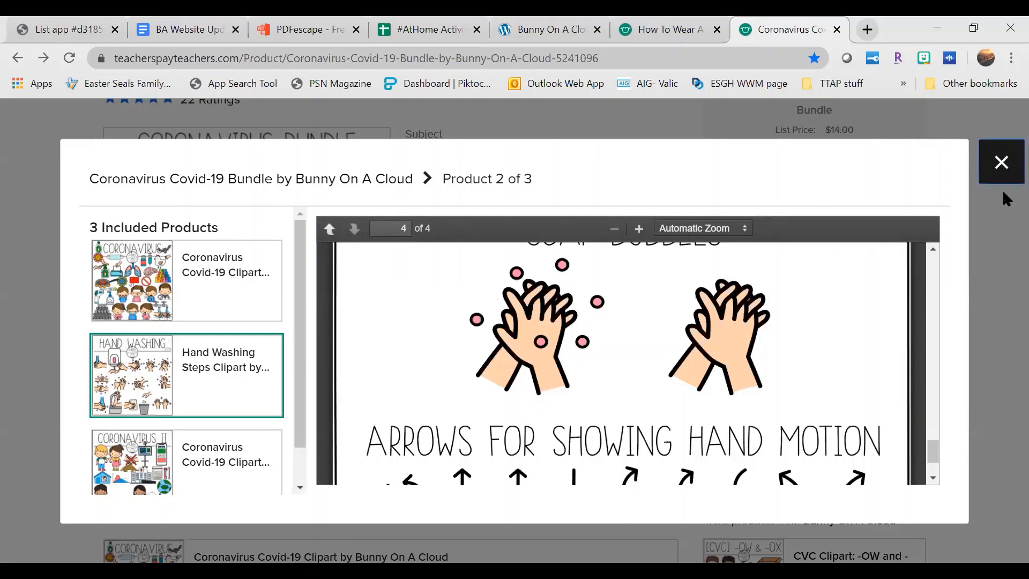
click(999, 162)
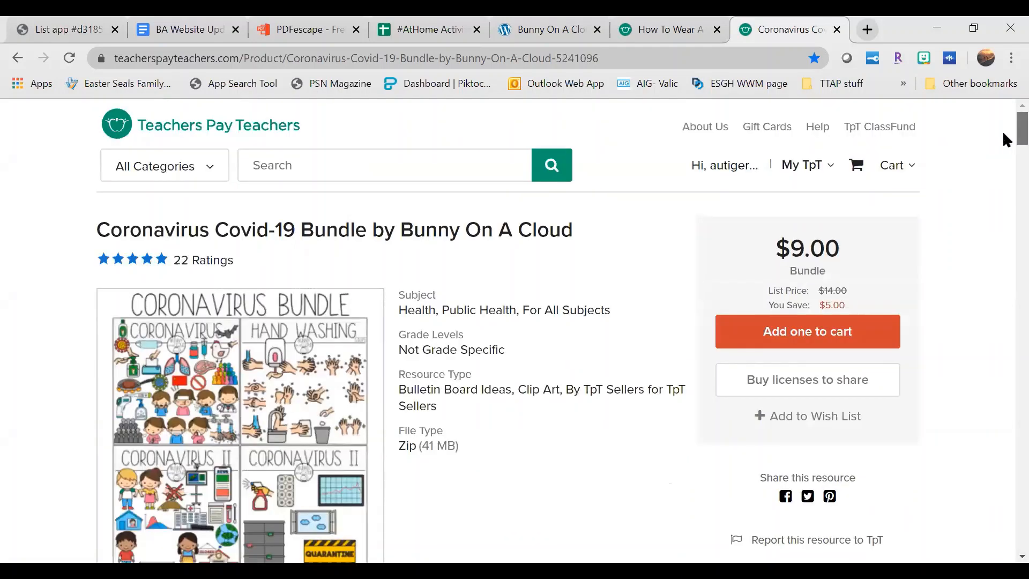